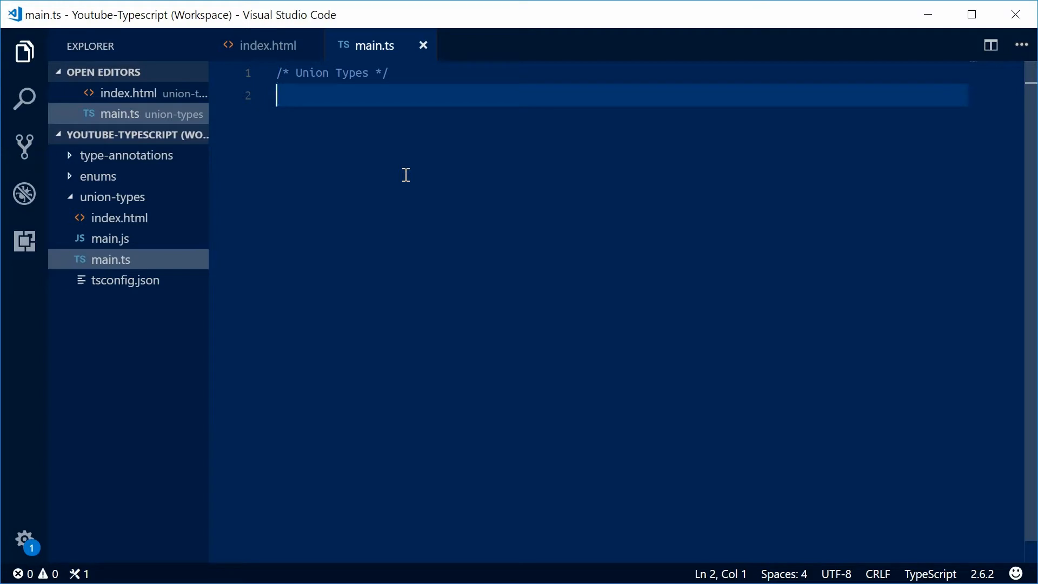
Declare `let m: string | number = 10;` in main.ts
text(l)
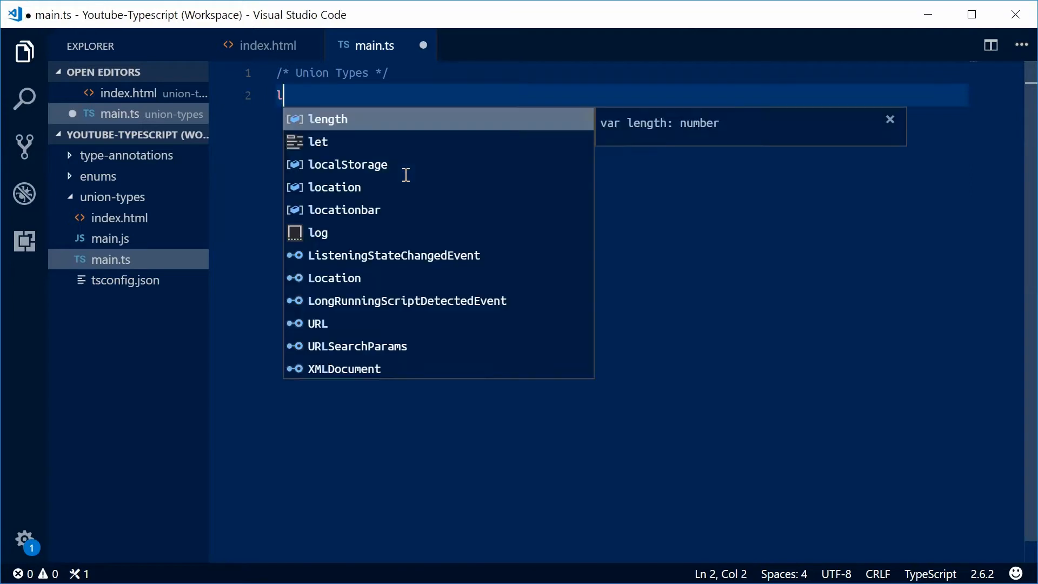
text(et m)
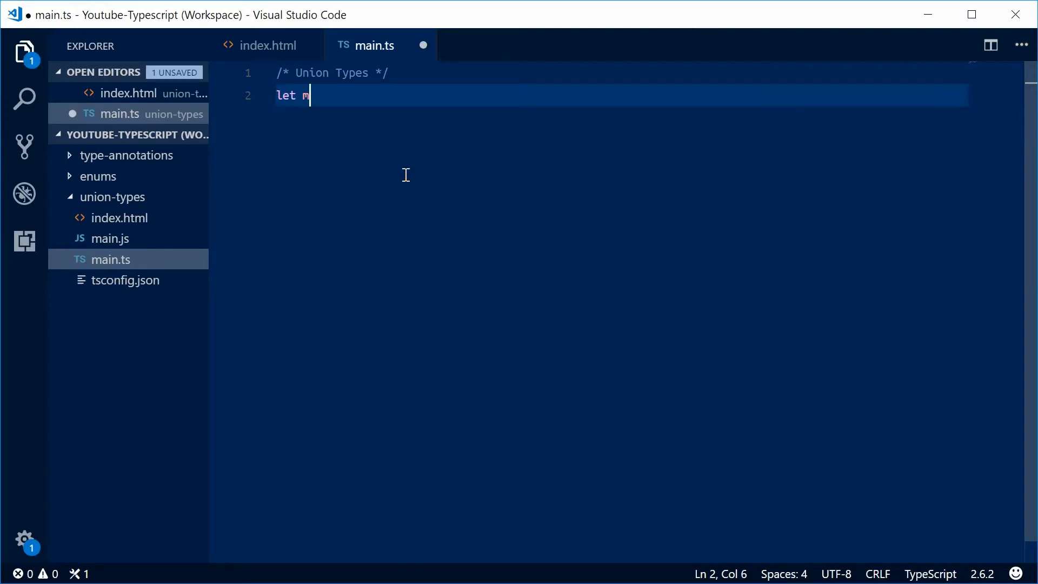
text(:)
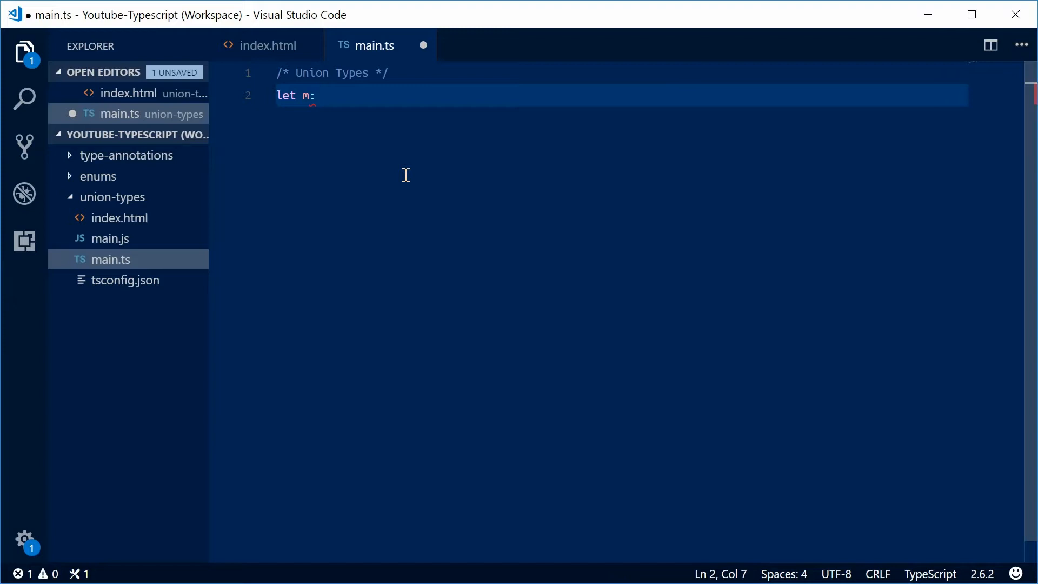
text(string | number)
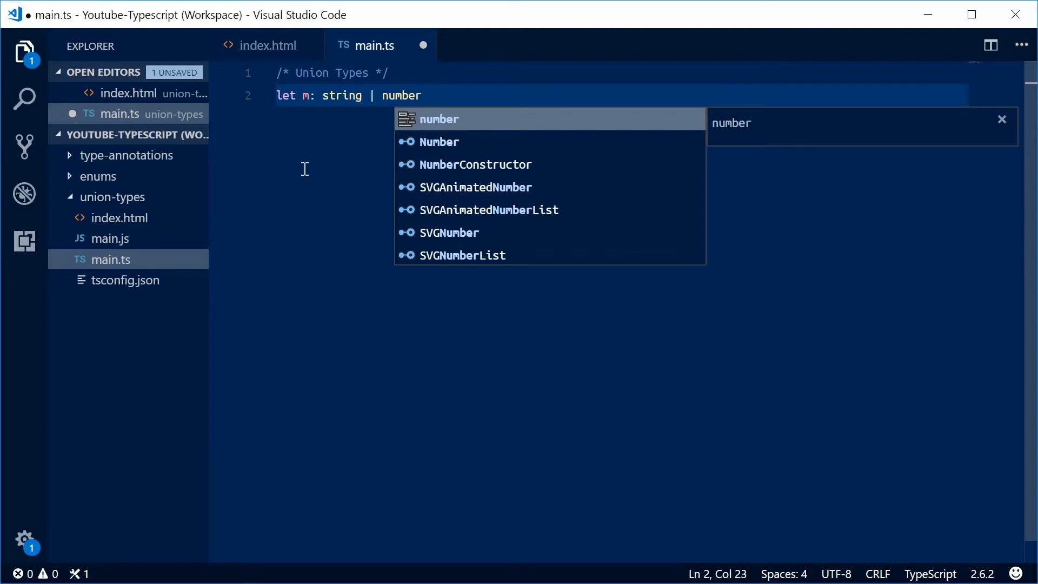
mouse_move(331, 103)
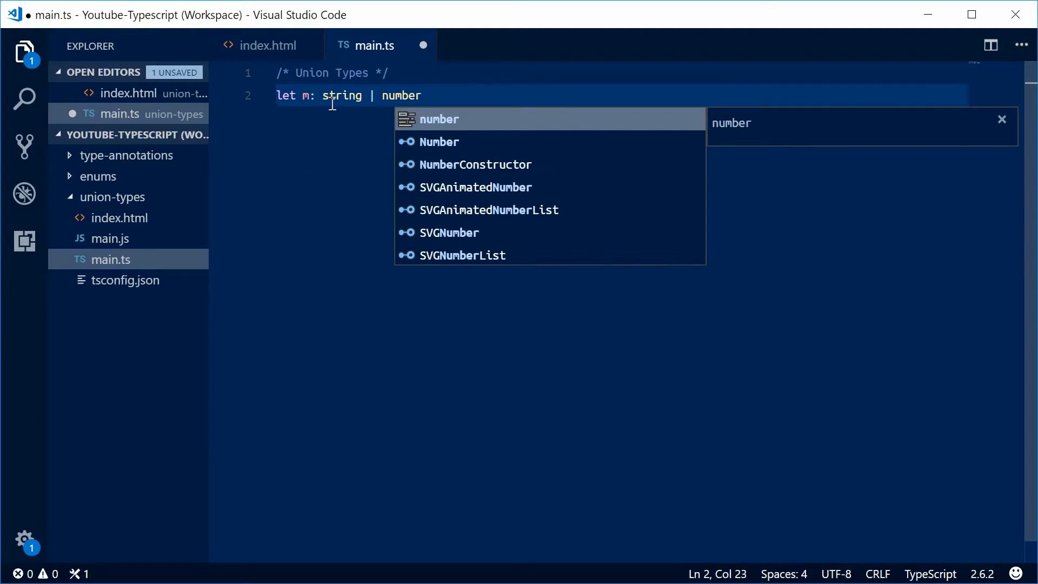
mouse_move(442, 91)
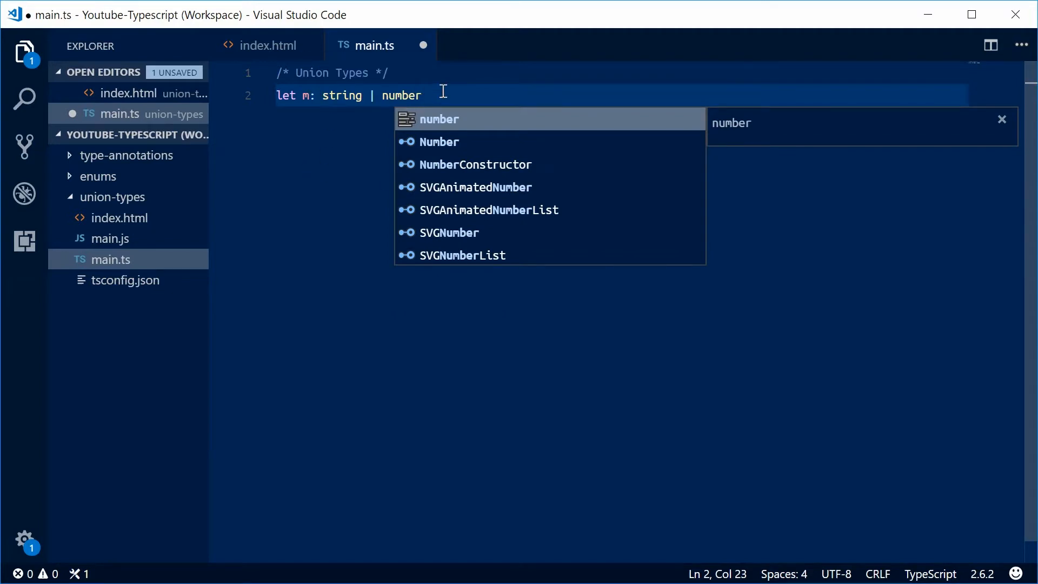
key(Escape)
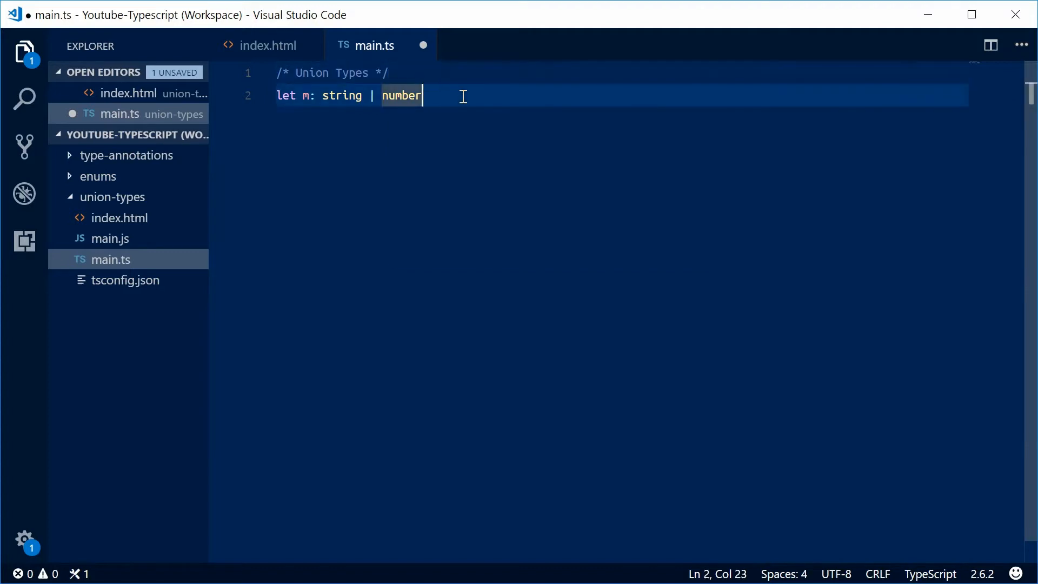
text(= 10;)
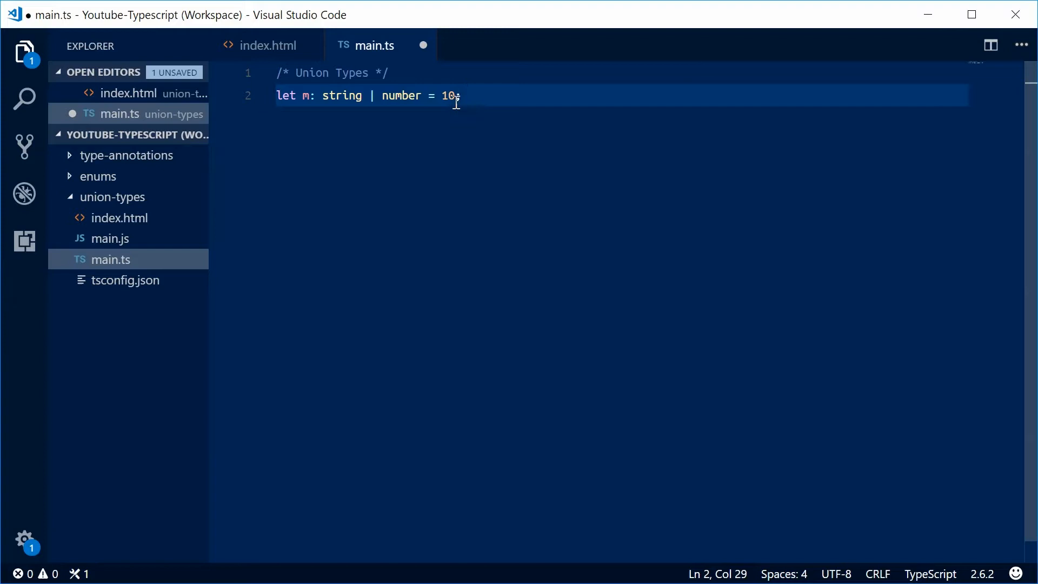
Change m's value to "dom", then to true to trigger a type error
text("dom")
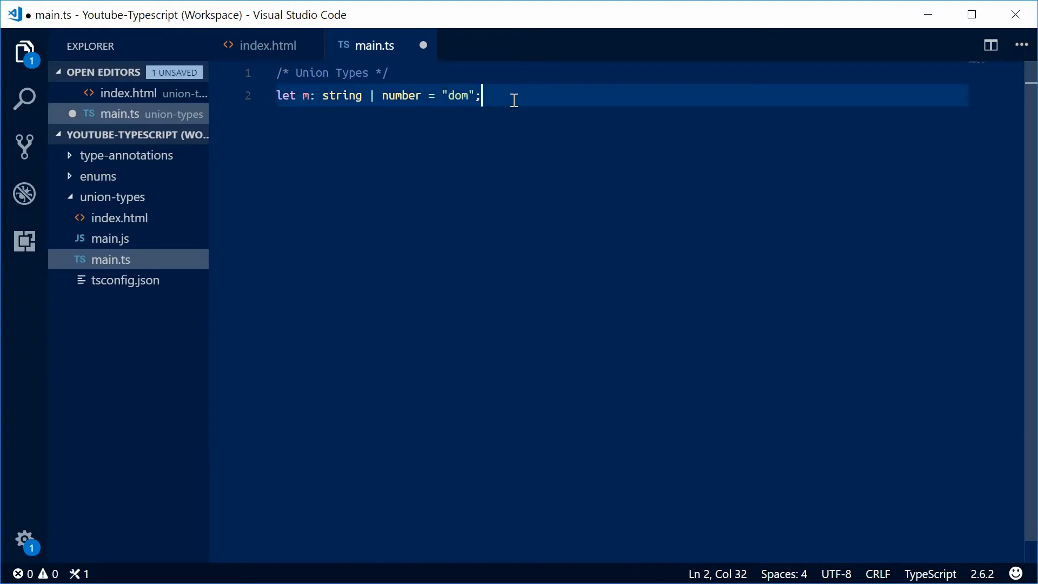
double_click(460, 95)
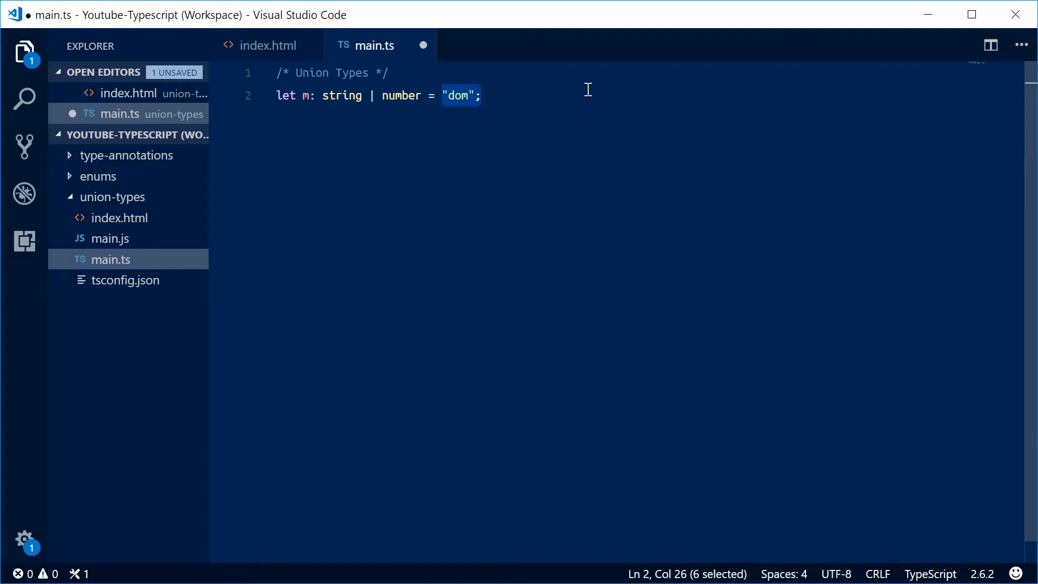
text(true)
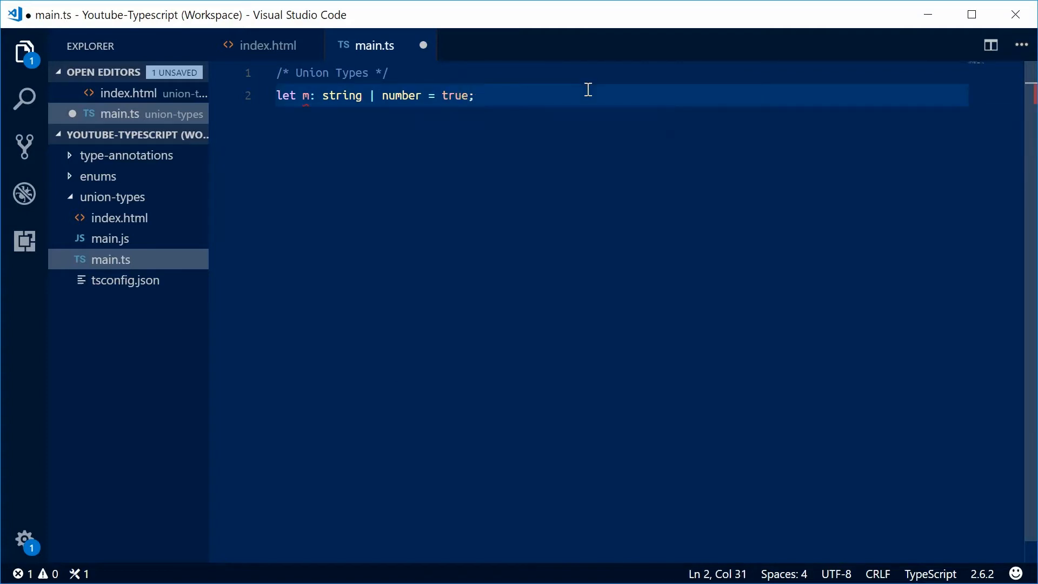
mouse_move(407, 149)
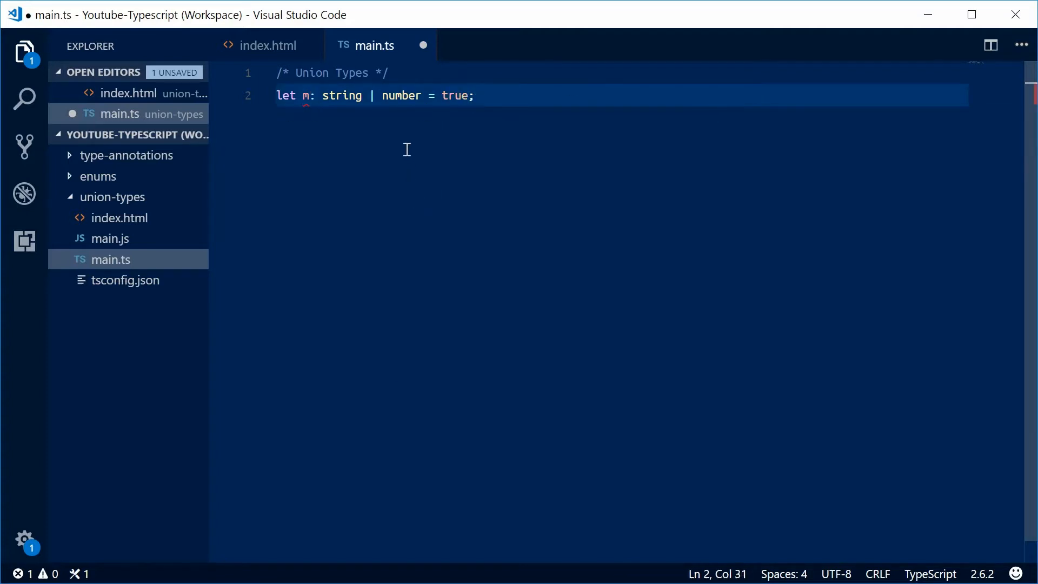
double_click(340, 95)
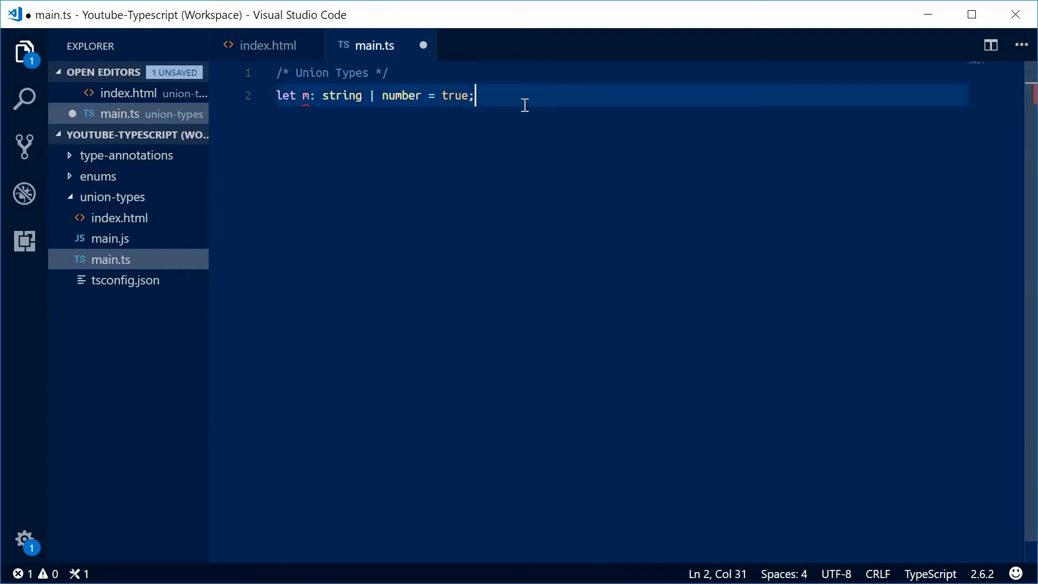
key(Ctrl+shift+k)
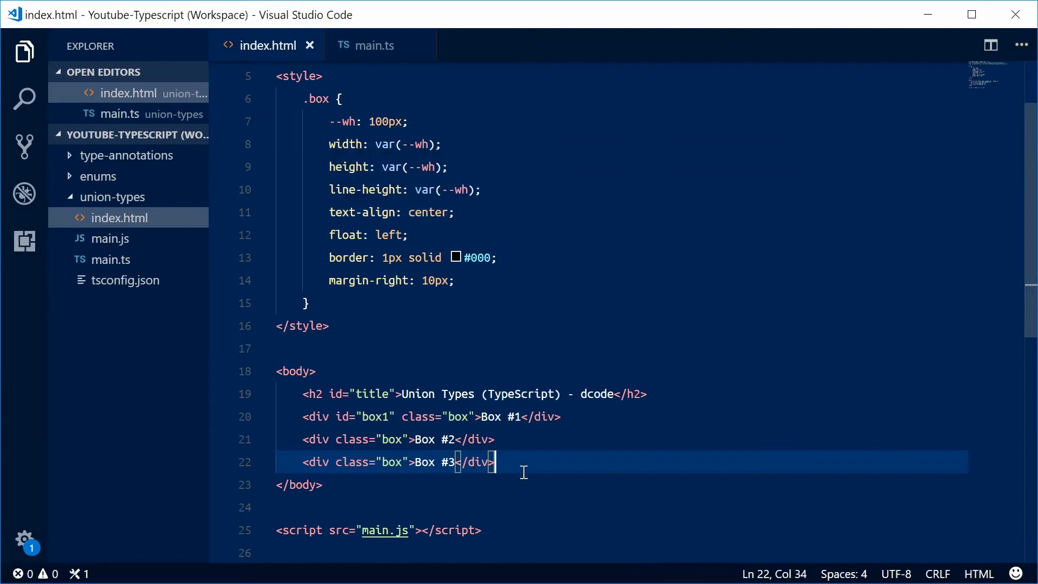
Inspect index.html's body: the box1 div followed by two .box divs
click(380, 416)
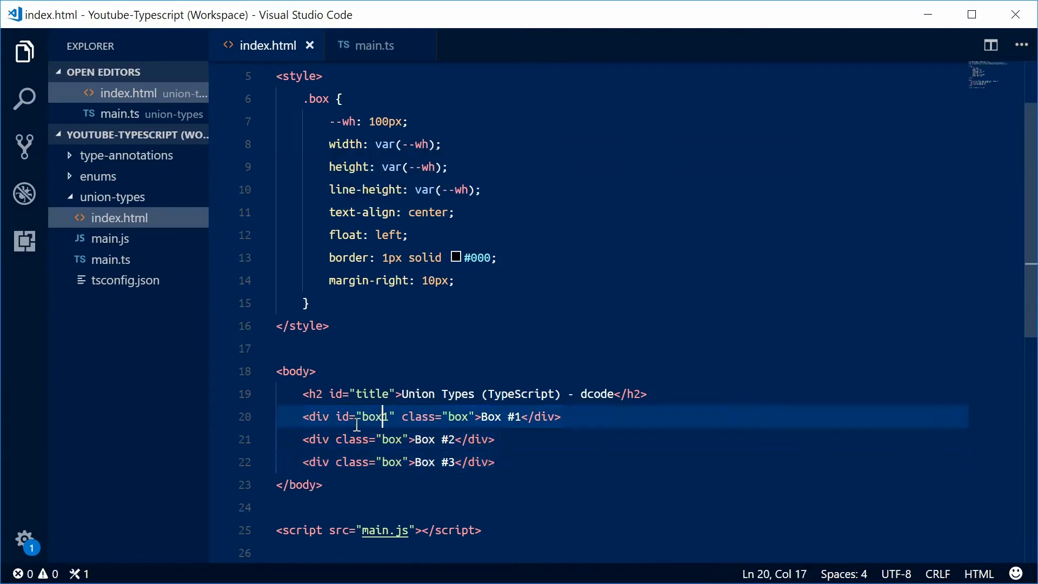
mouse_move(477, 462)
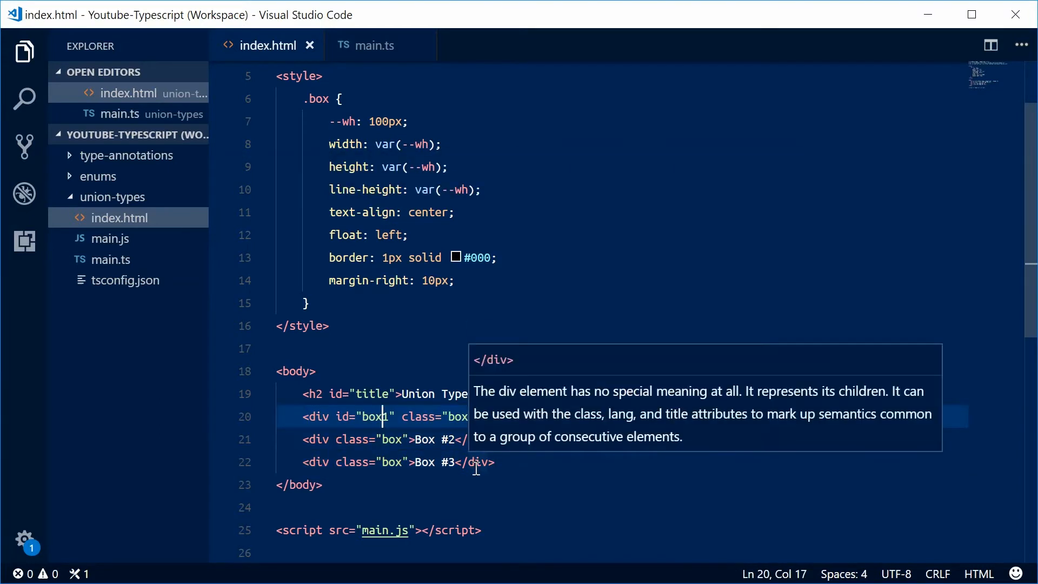
drag(301, 122, 306, 303)
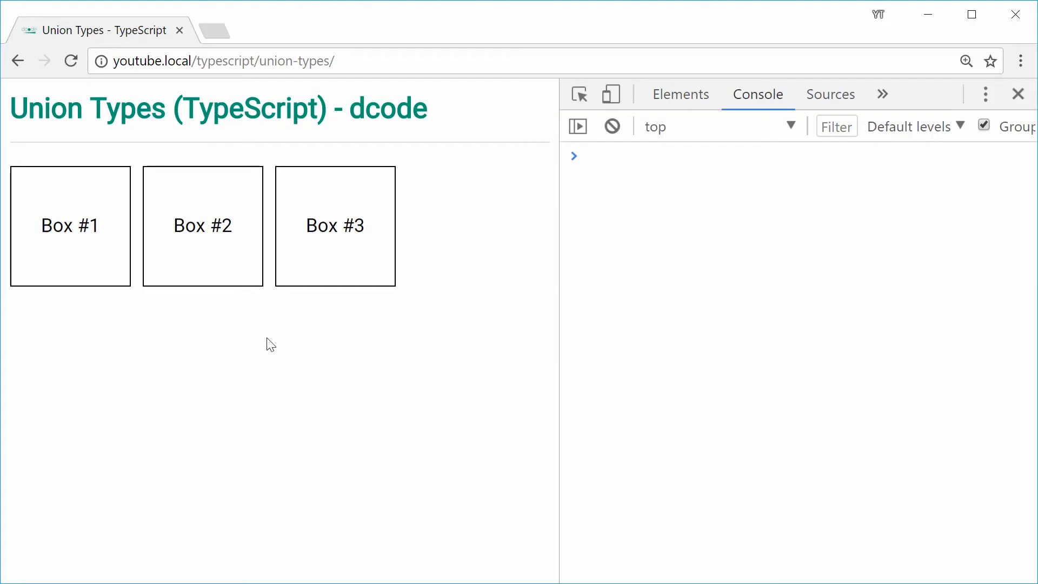
mouse_move(345, 298)
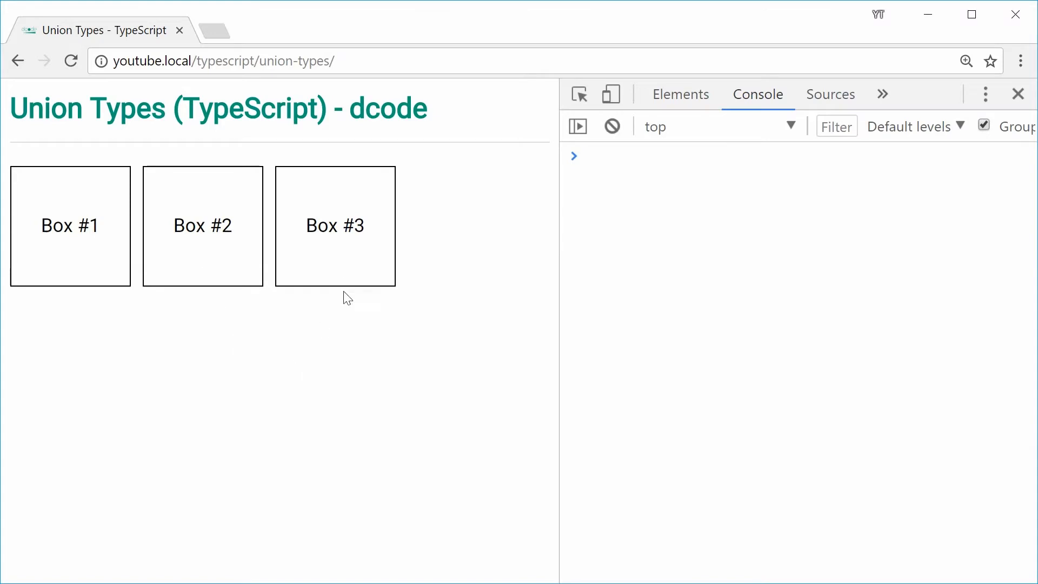
mouse_move(344, 401)
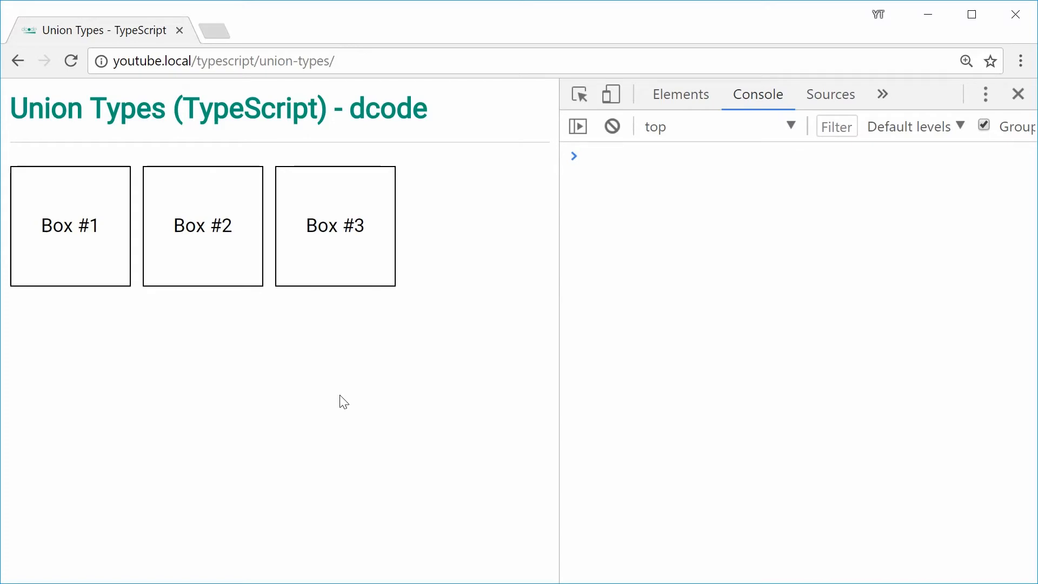
mouse_move(159, 277)
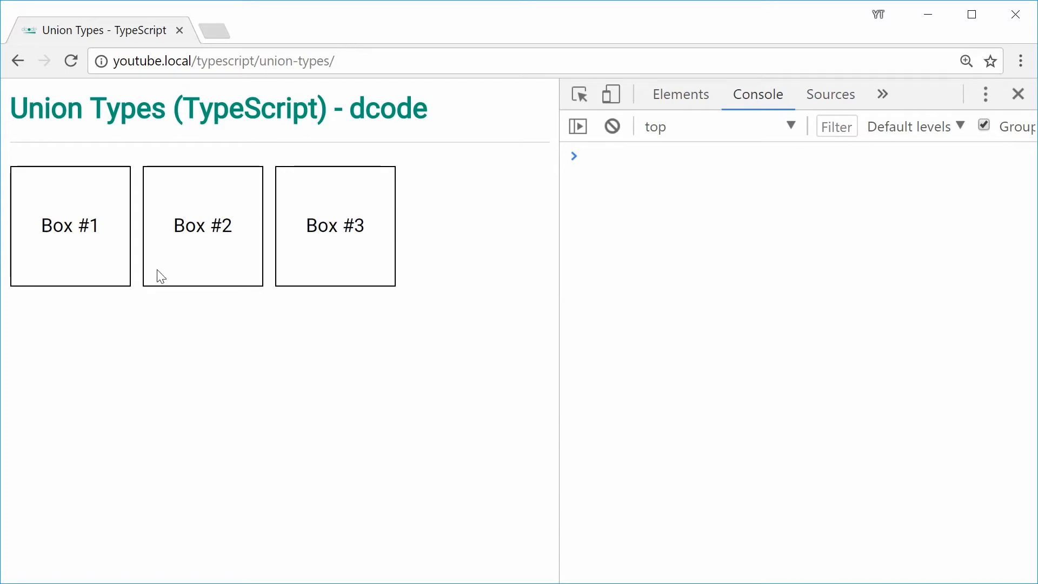
mouse_move(264, 368)
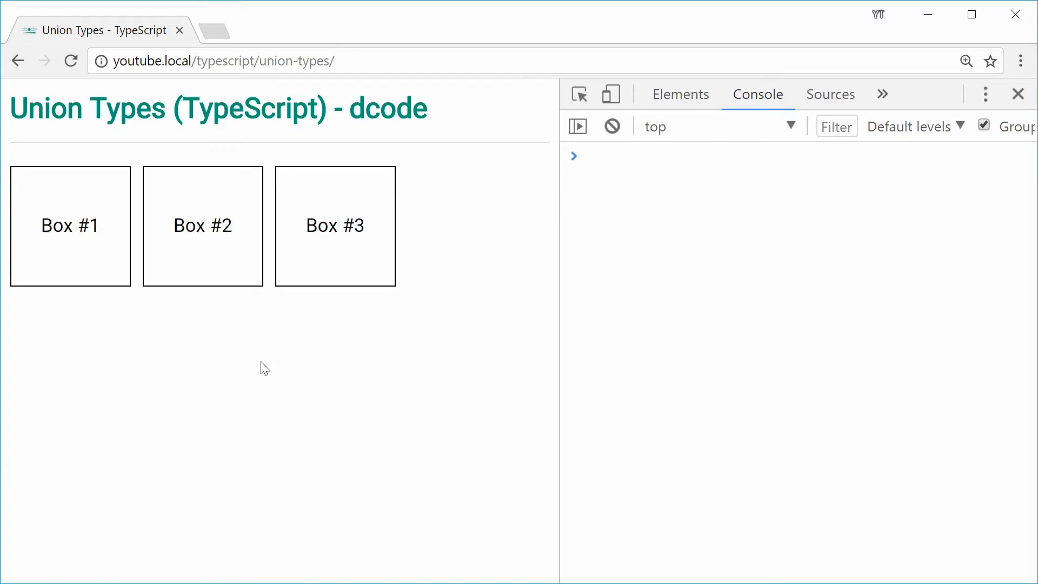
mouse_move(263, 368)
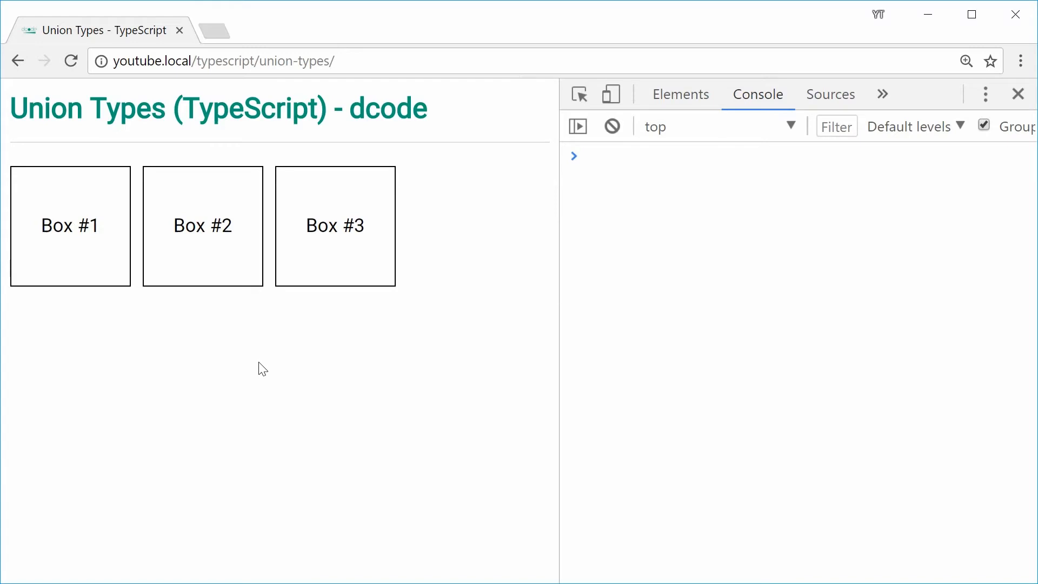
mouse_move(259, 365)
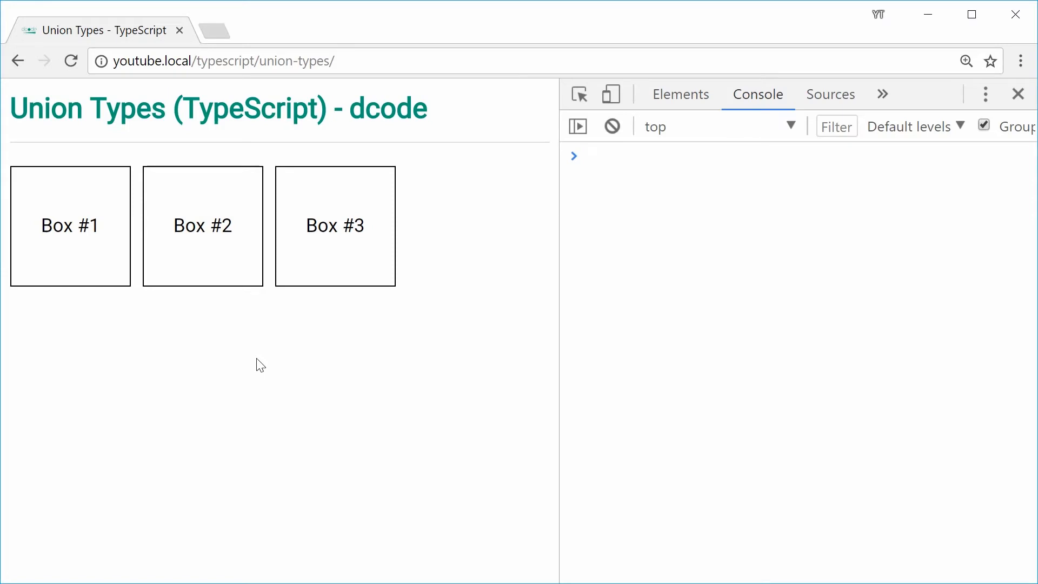
mouse_move(246, 271)
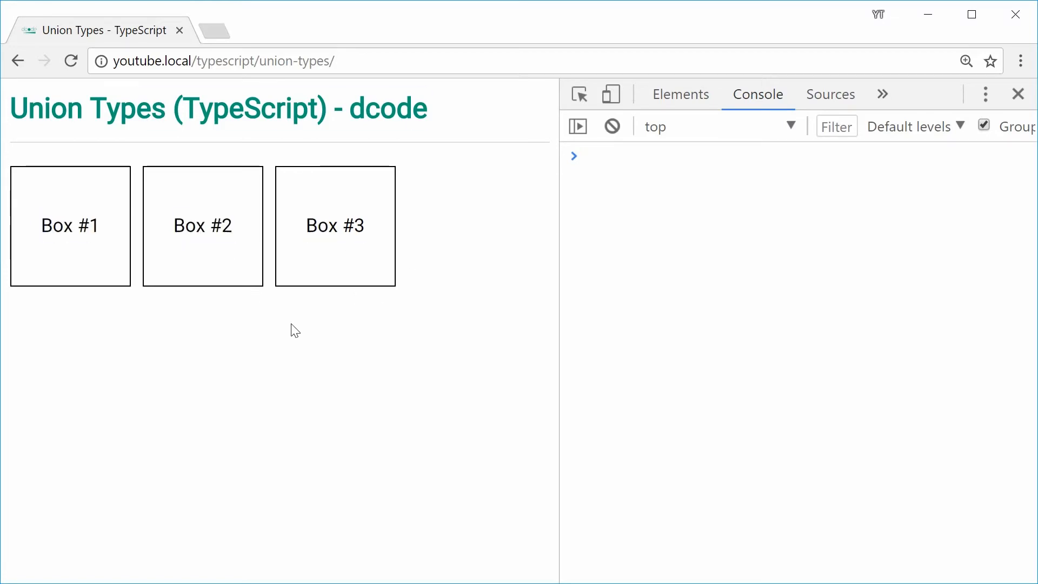
Switch from the Chrome page with three uncoloured boxes back to VS Code
key(alt+tab)
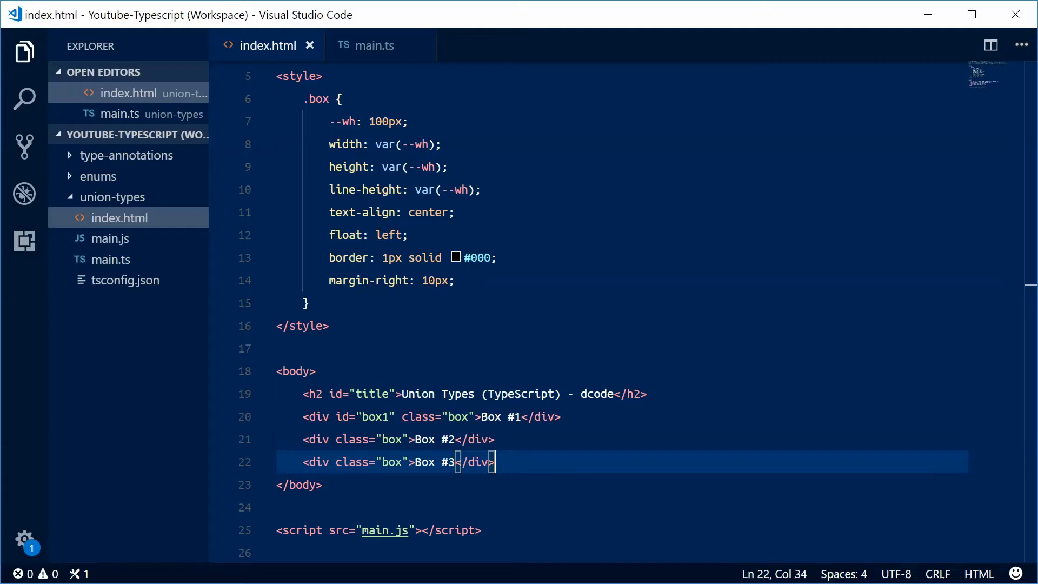
Write `function setRedBackground(u: HTMLElement | string): void` in main.ts
click(375, 44)
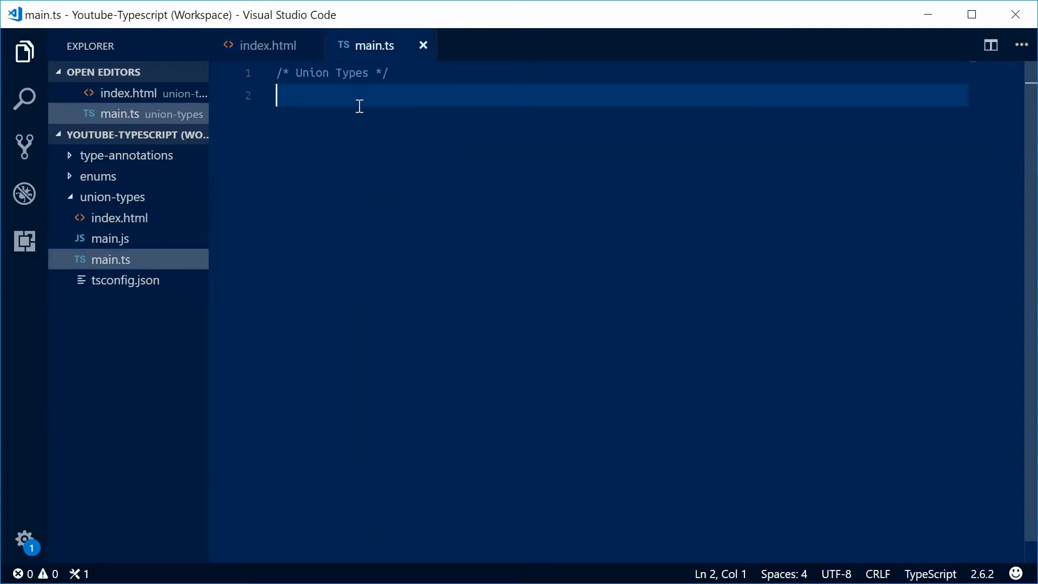
mouse_move(381, 103)
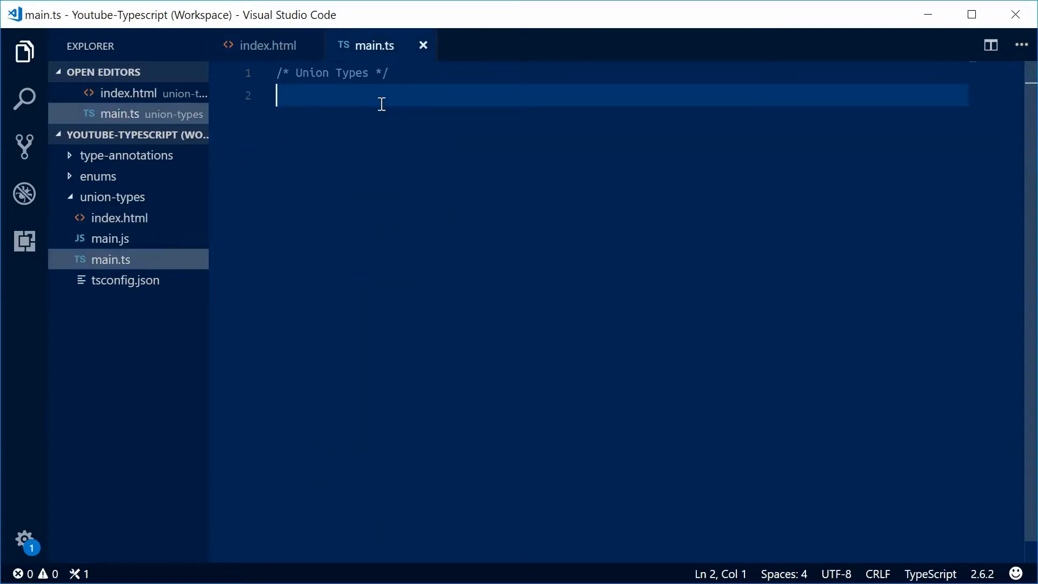
text(function)
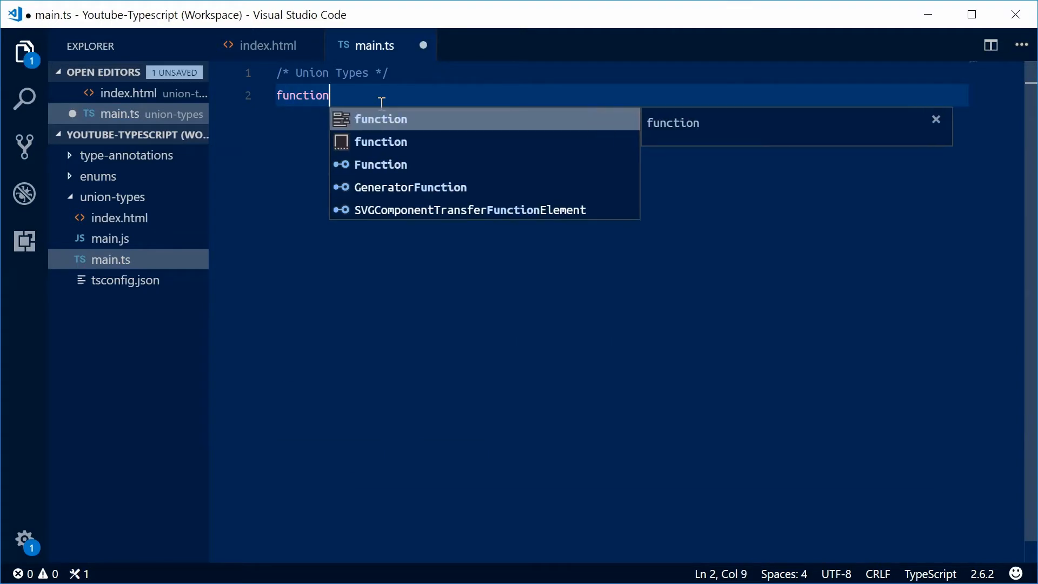
text(setRed)
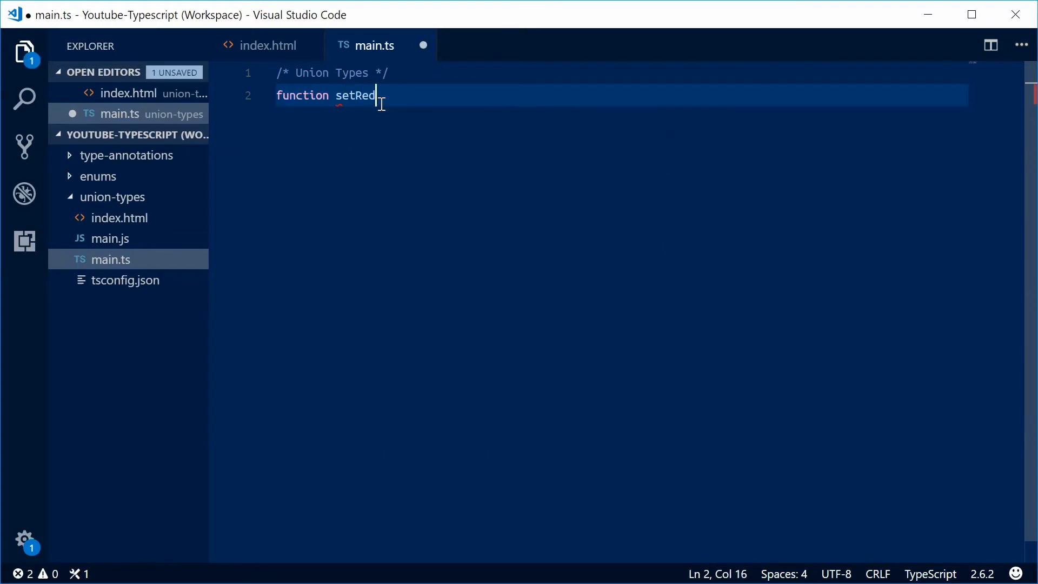
text(Background)
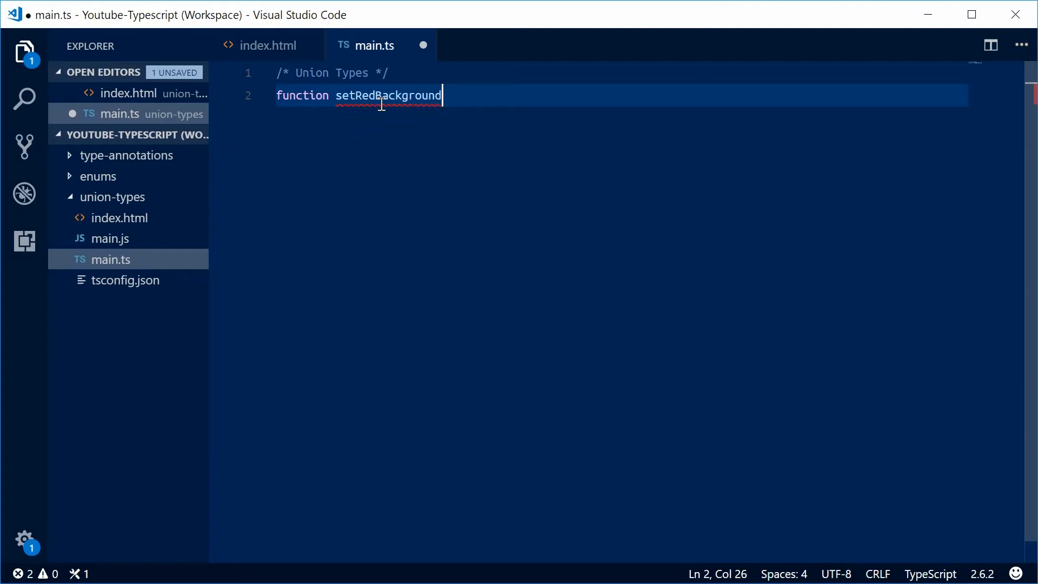
text(())
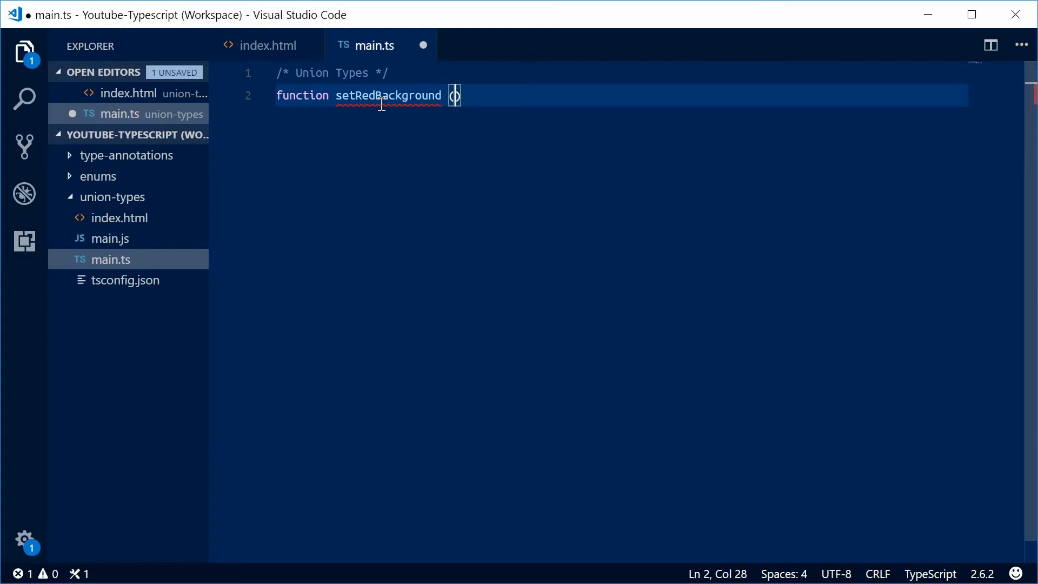
text(u:)
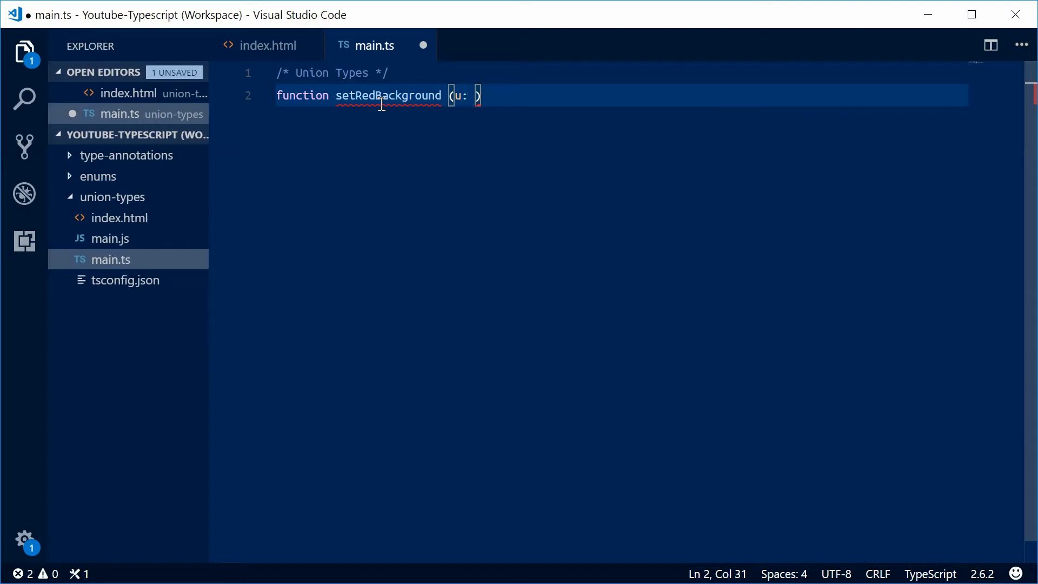
text(HTMLElemen)
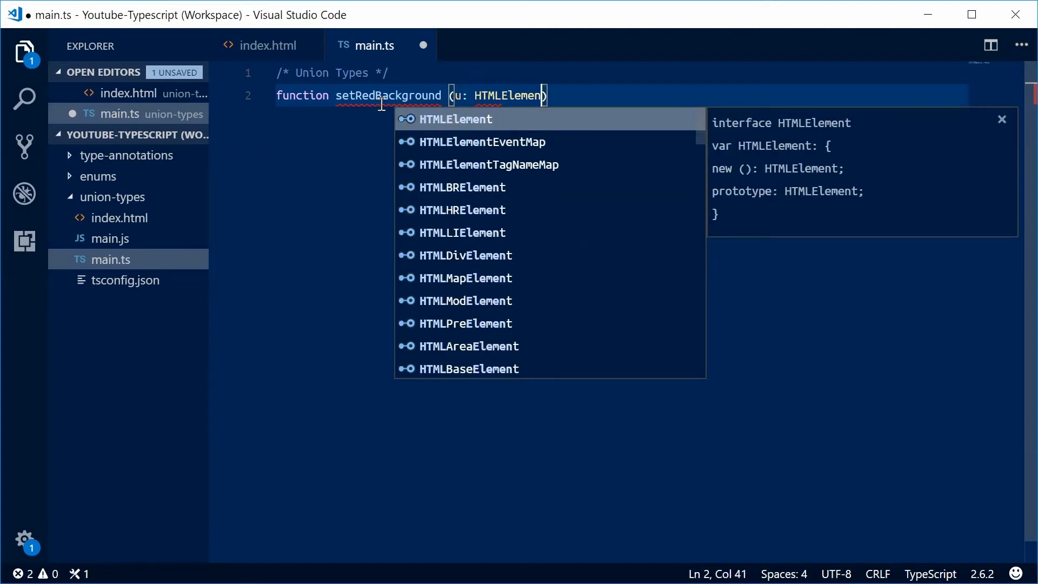
text(| s)
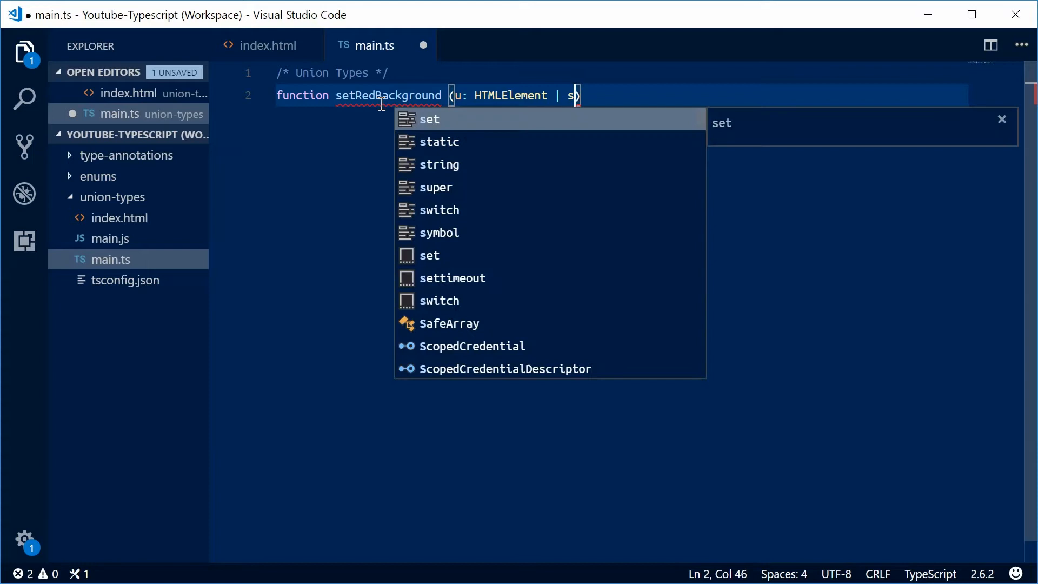
text(tring)
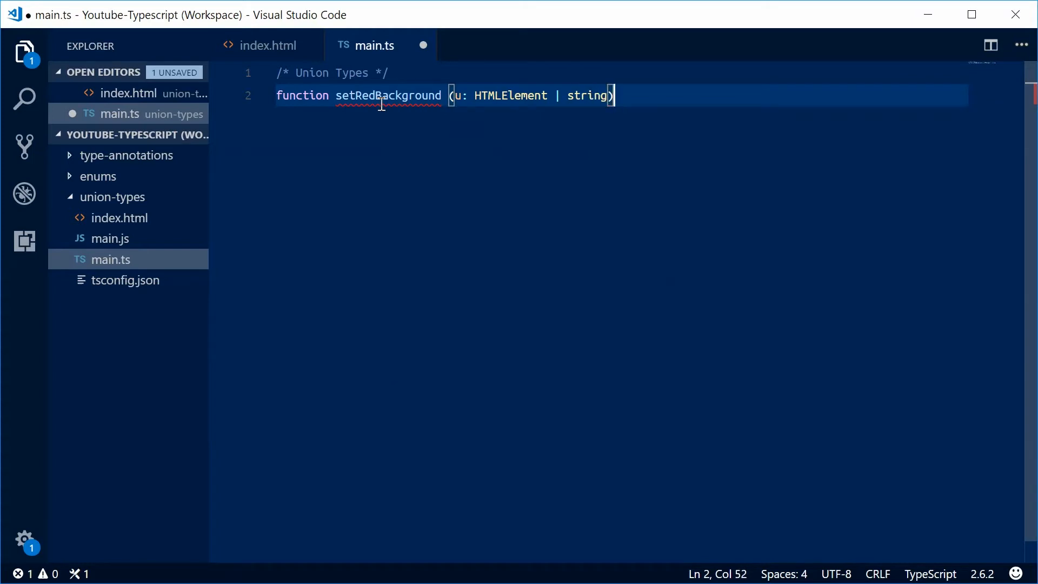
mouse_move(753, 111)
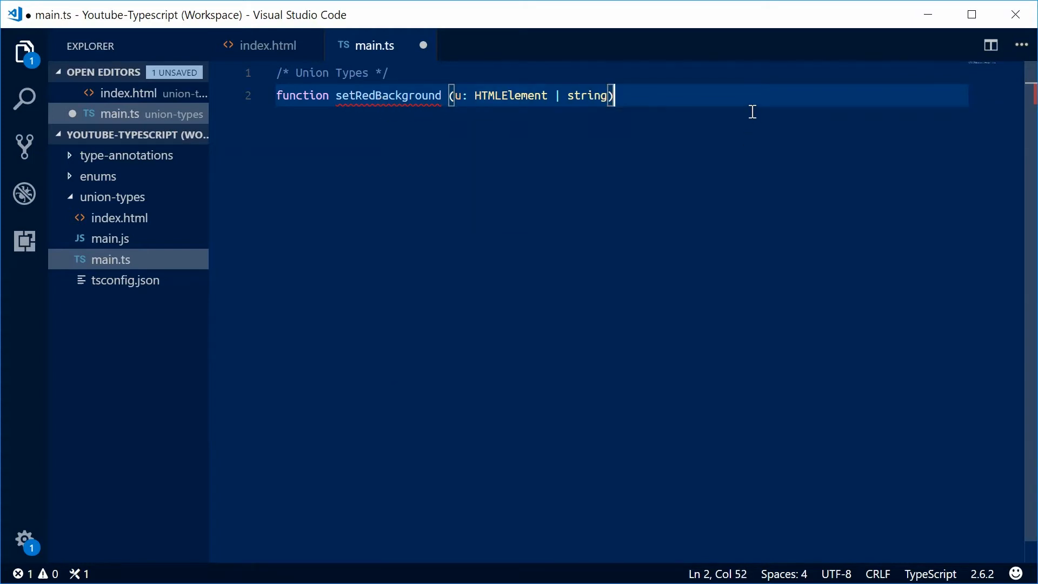
text(: void {)
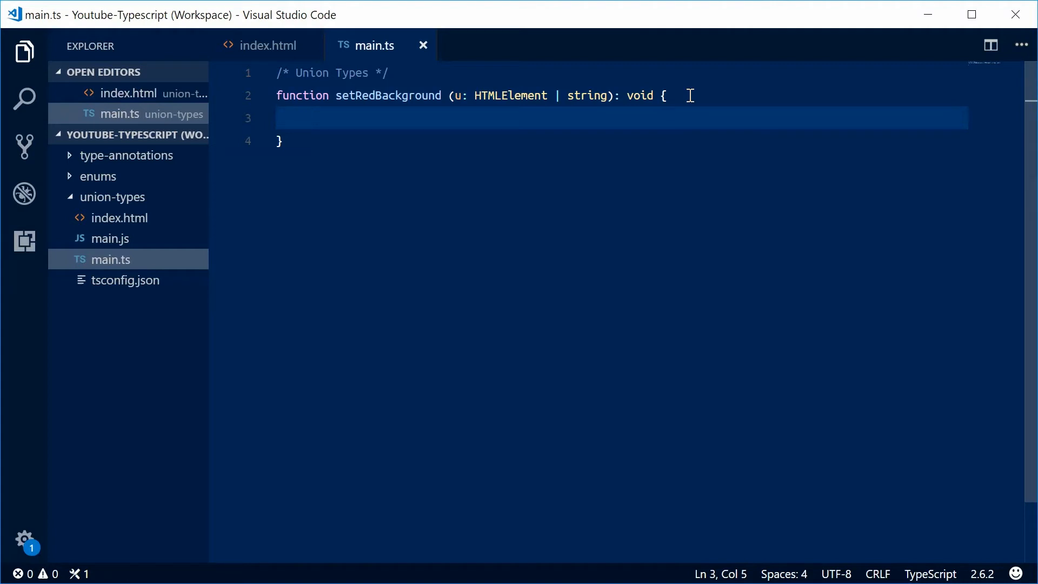
Declare `let elements: HTMLElement[] = [];` inside the function
text(let)
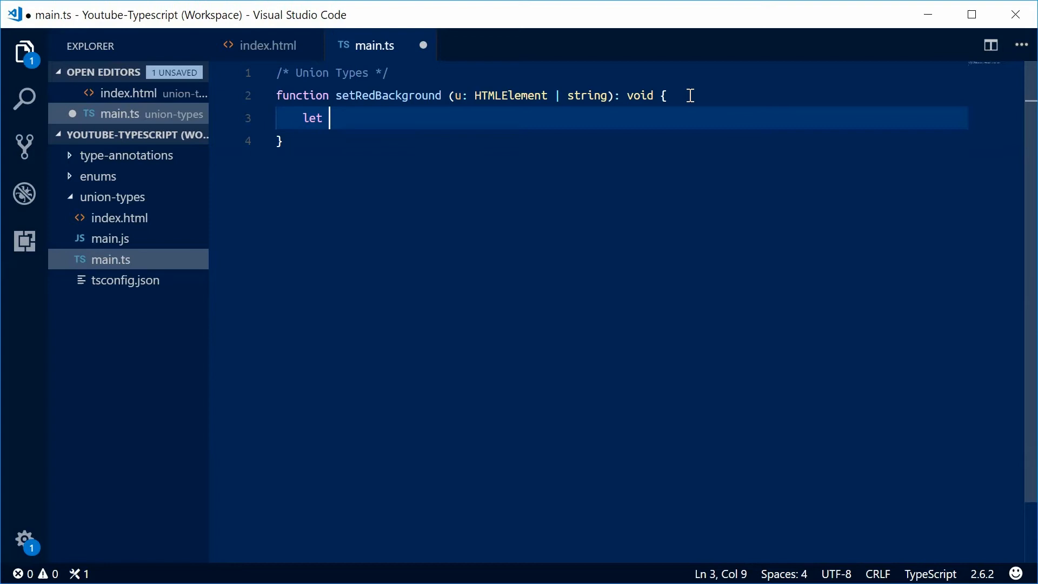
text(elements)
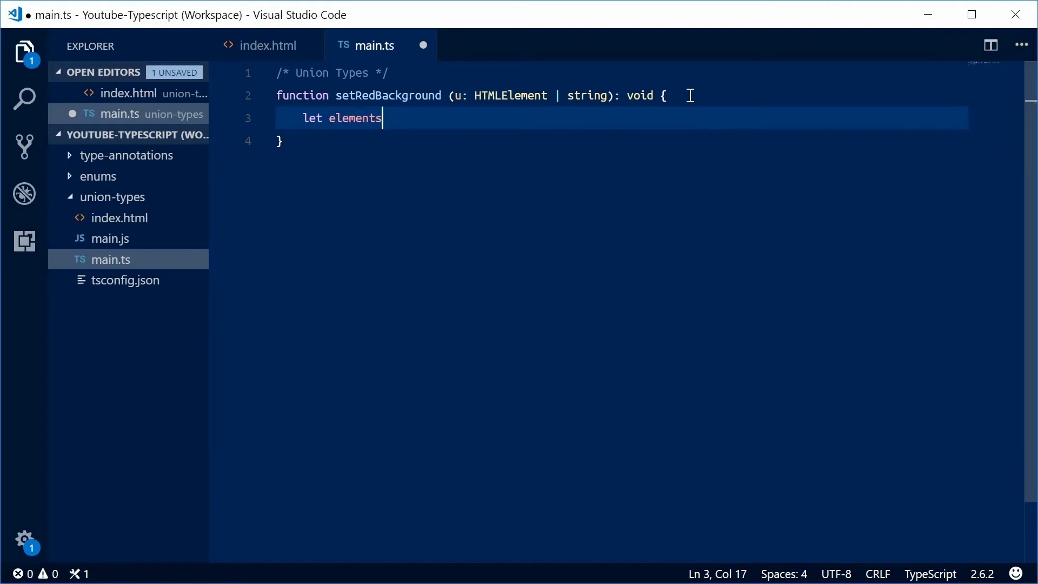
text(: HTMLElement[)
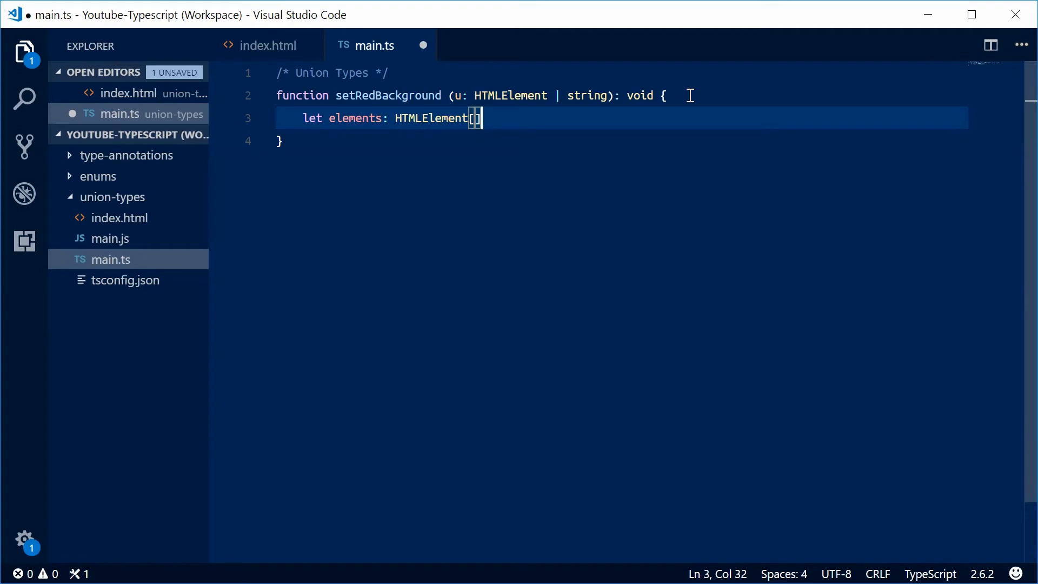
text(= [];)
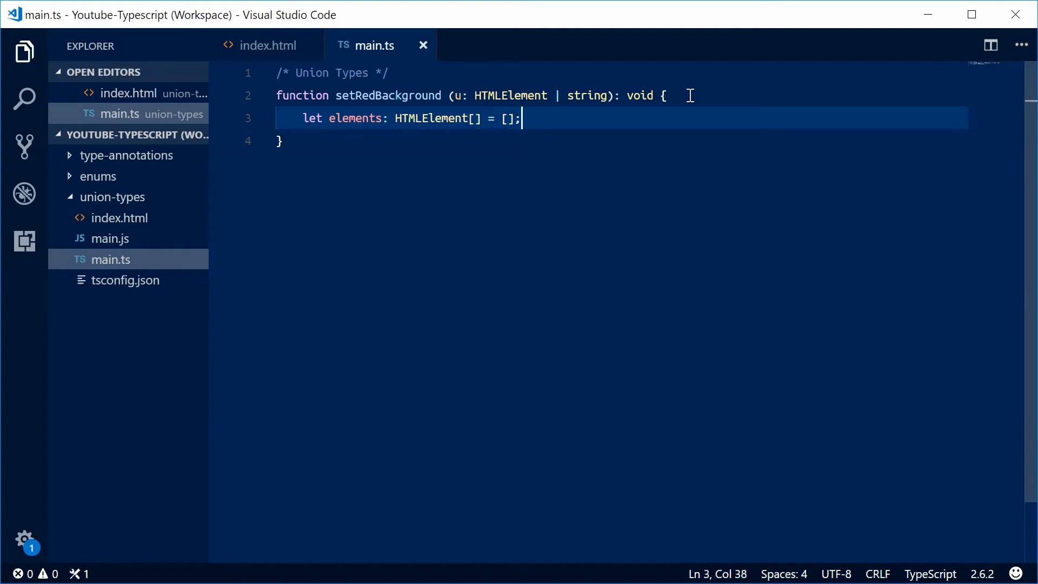
key(Enter)
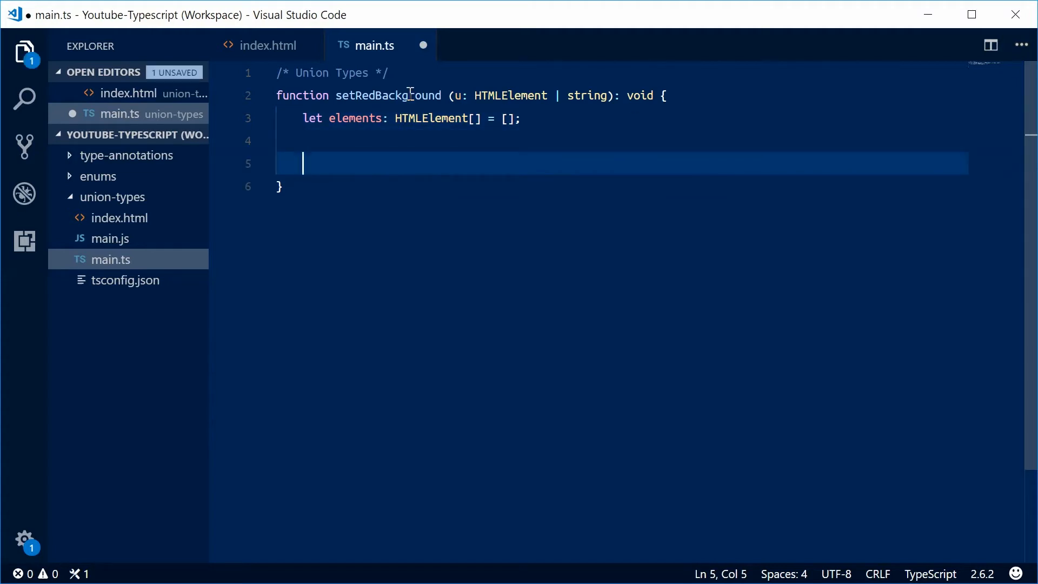
mouse_move(356, 119)
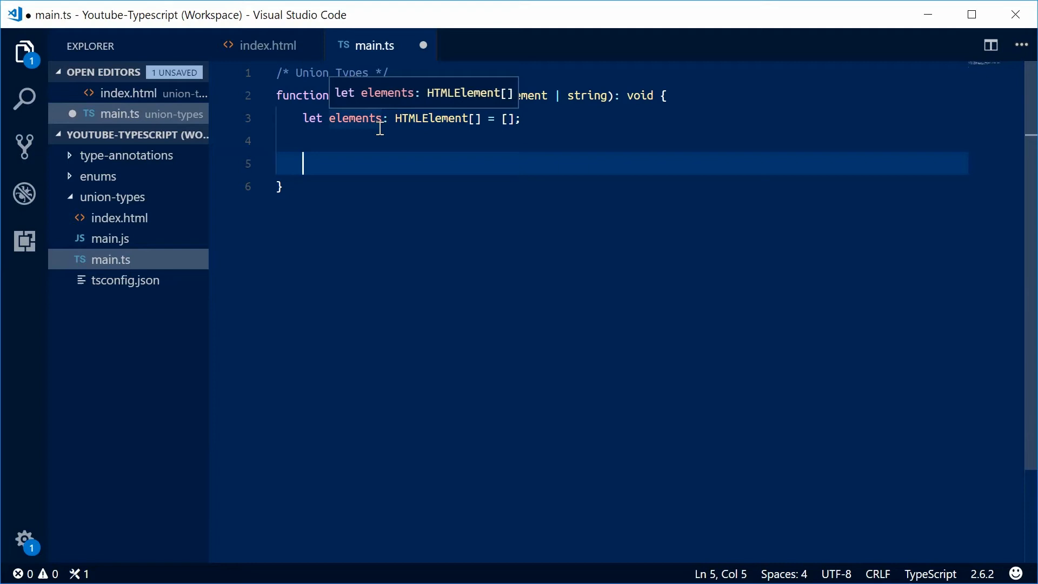
Add `elements.forEach(element => { element.style.background = "red"; })` to the function
text(e)
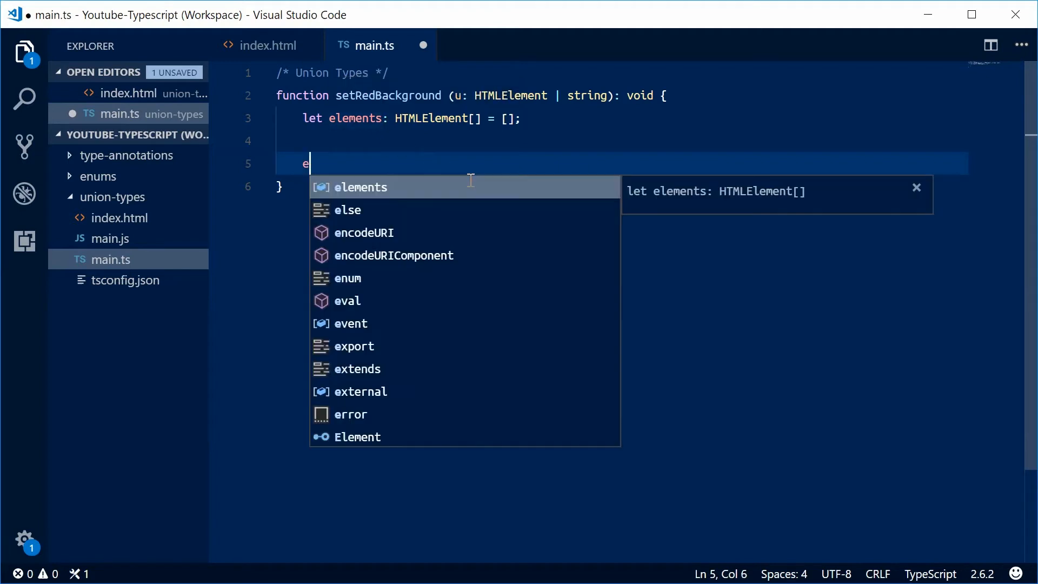
text(lements.forEa)
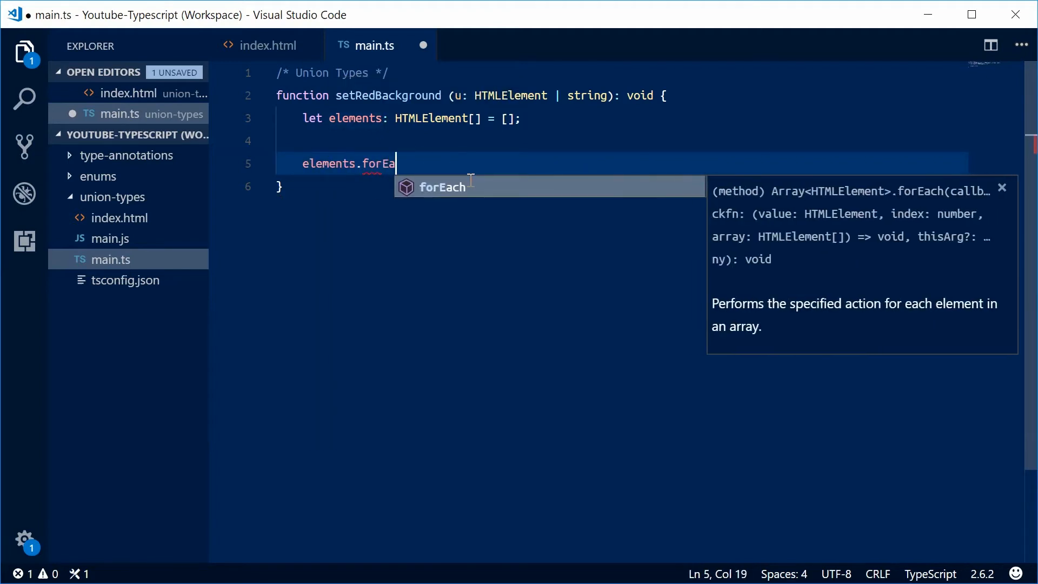
key(Tab)
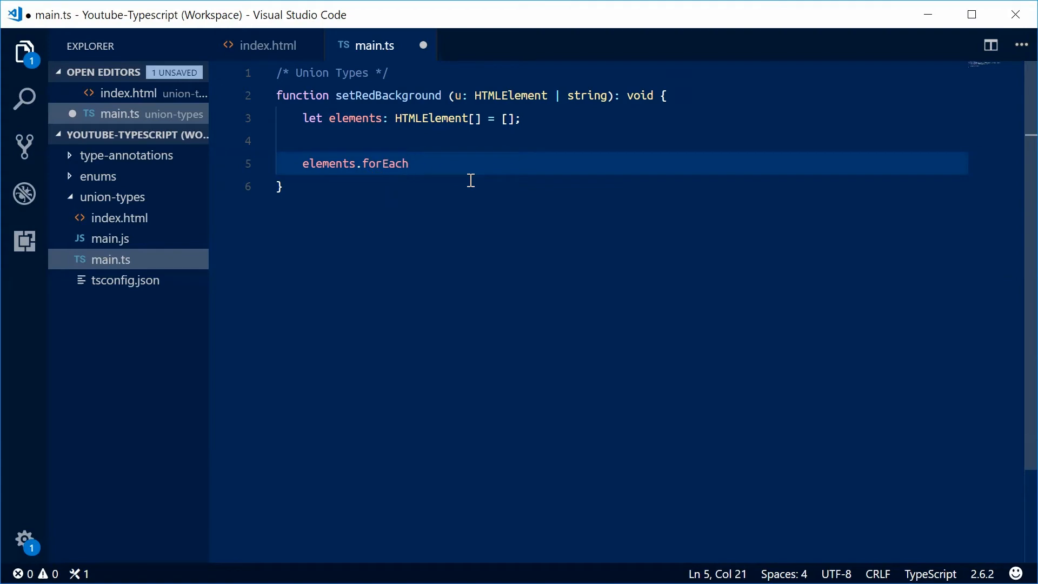
text((element)
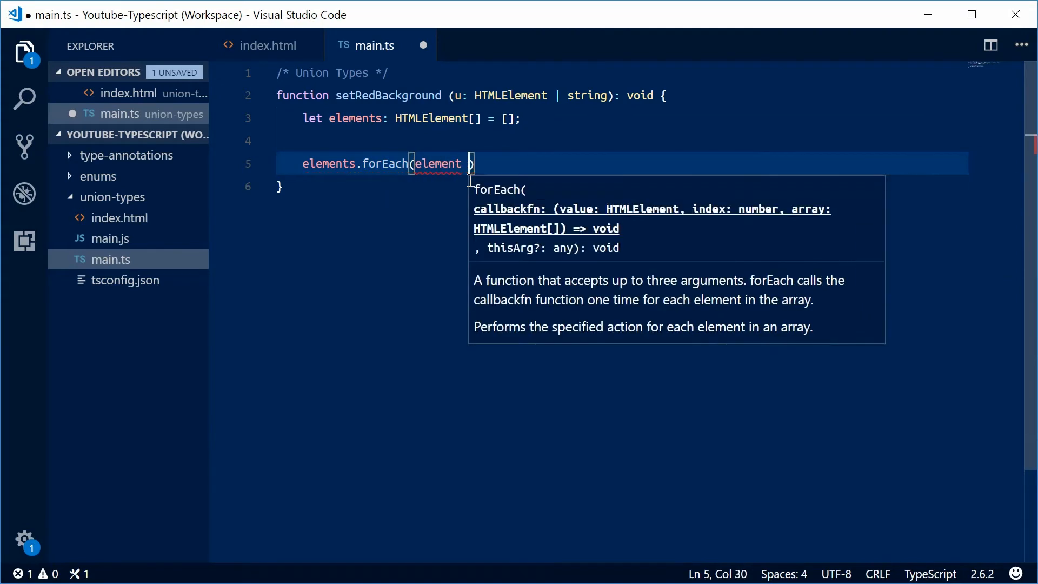
text(=> {)
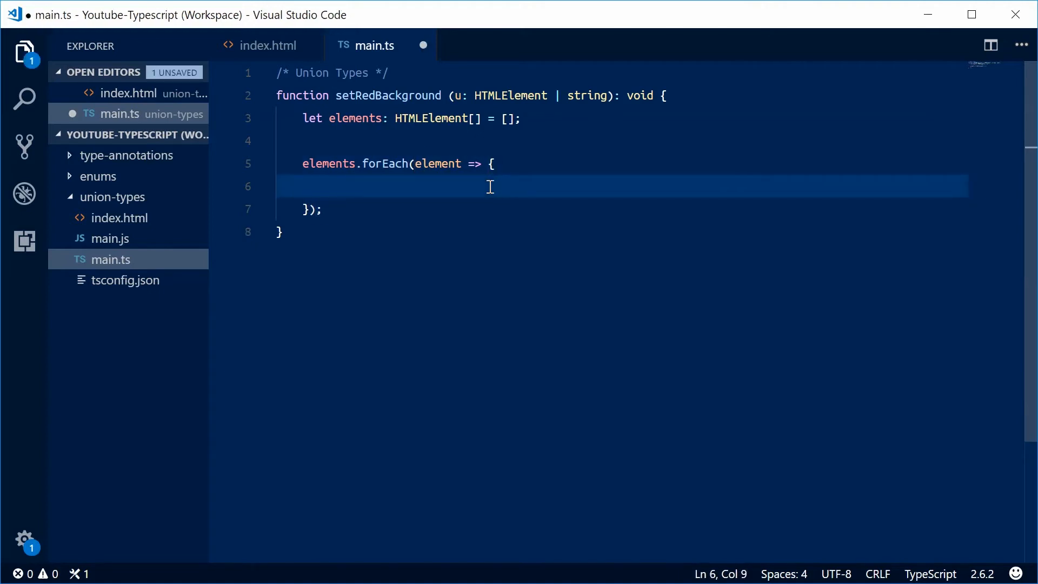
text(e)
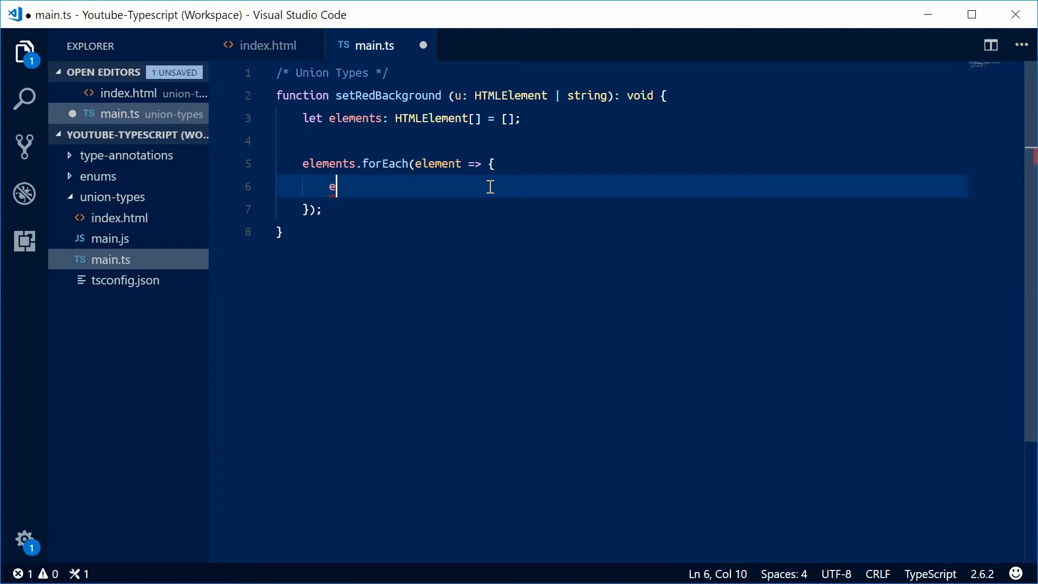
text(lement.style)
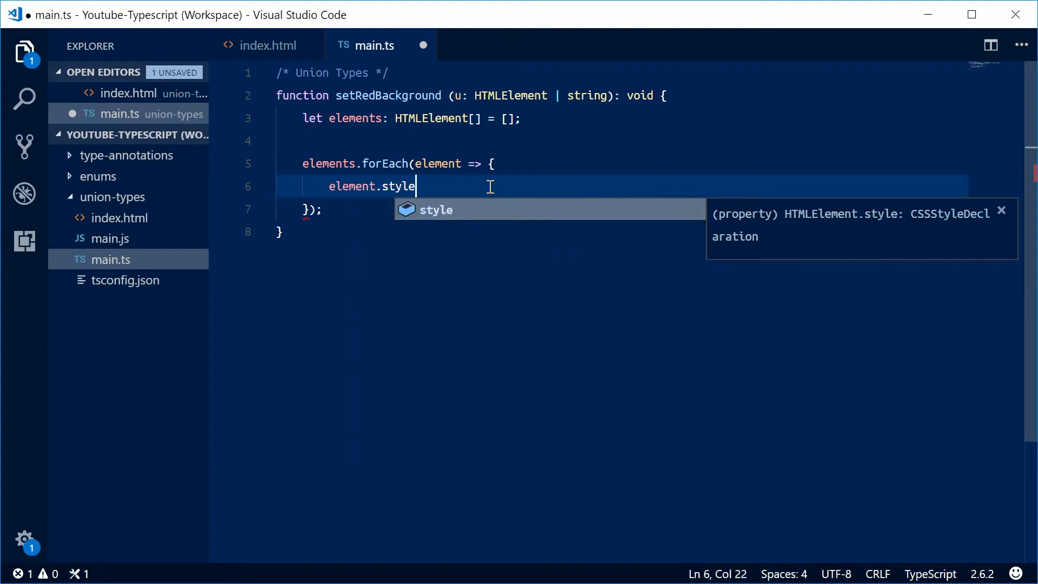
text(.background)
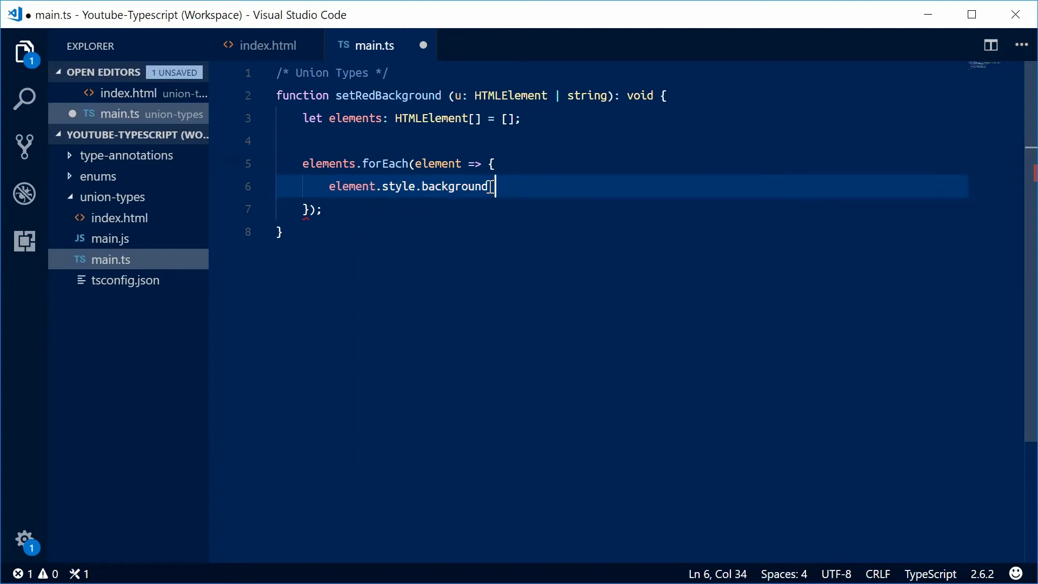
text(= "red";)
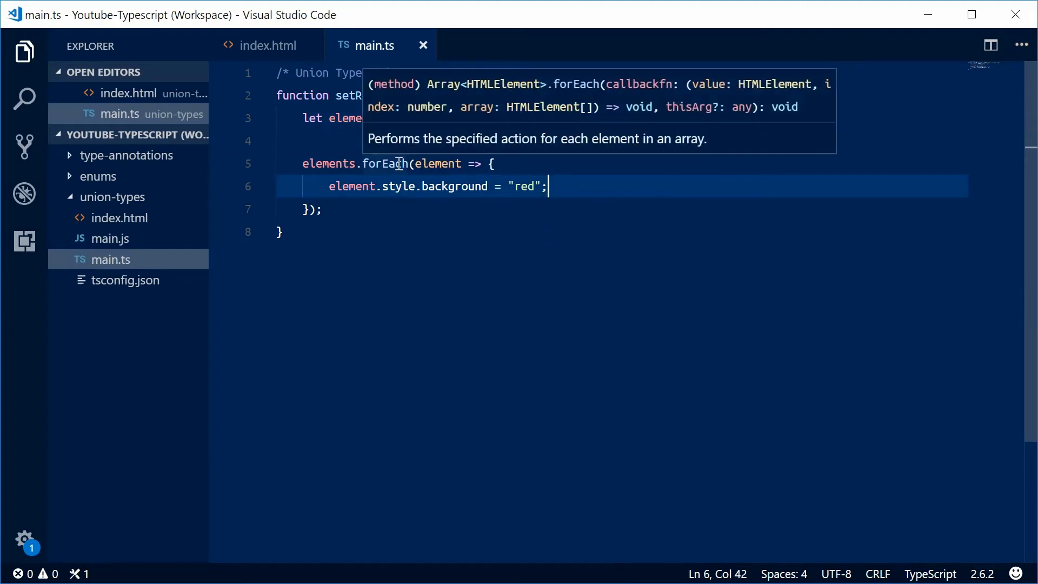
double_click(356, 118)
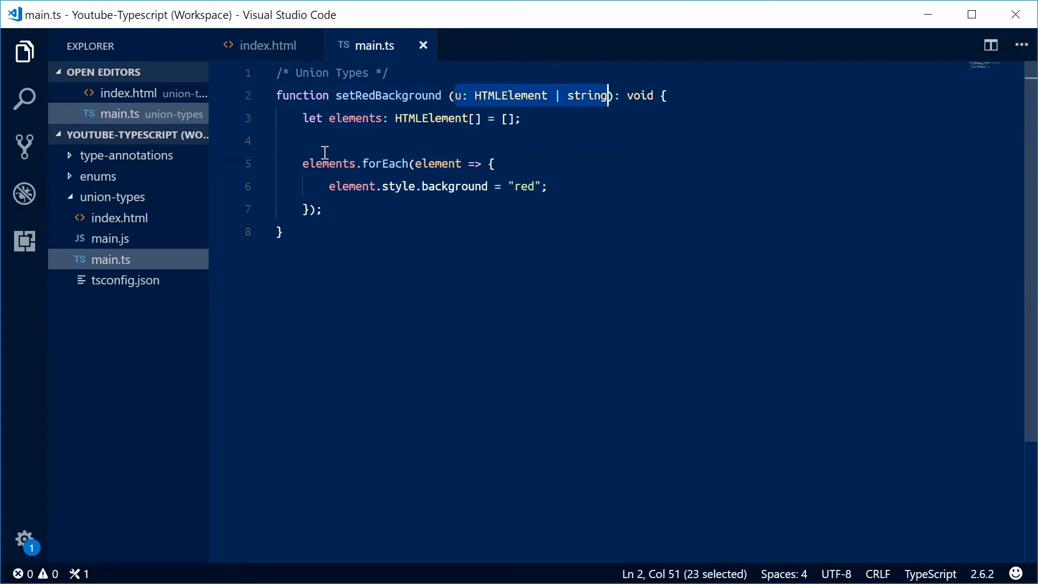
Insert a `/* Use selector */` comment on new lines above elements.forEach
key(Enter)
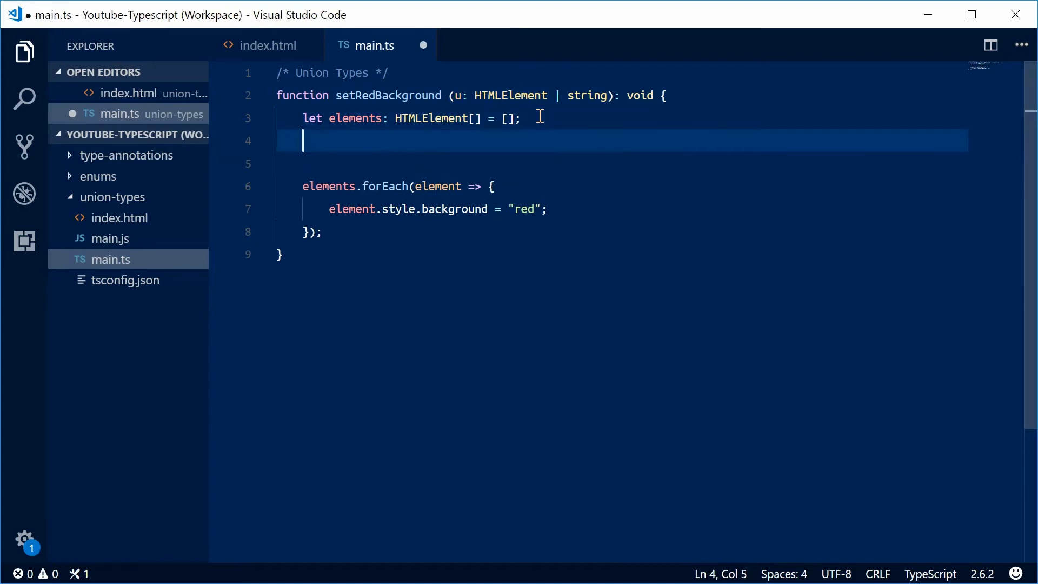
key(Enter)
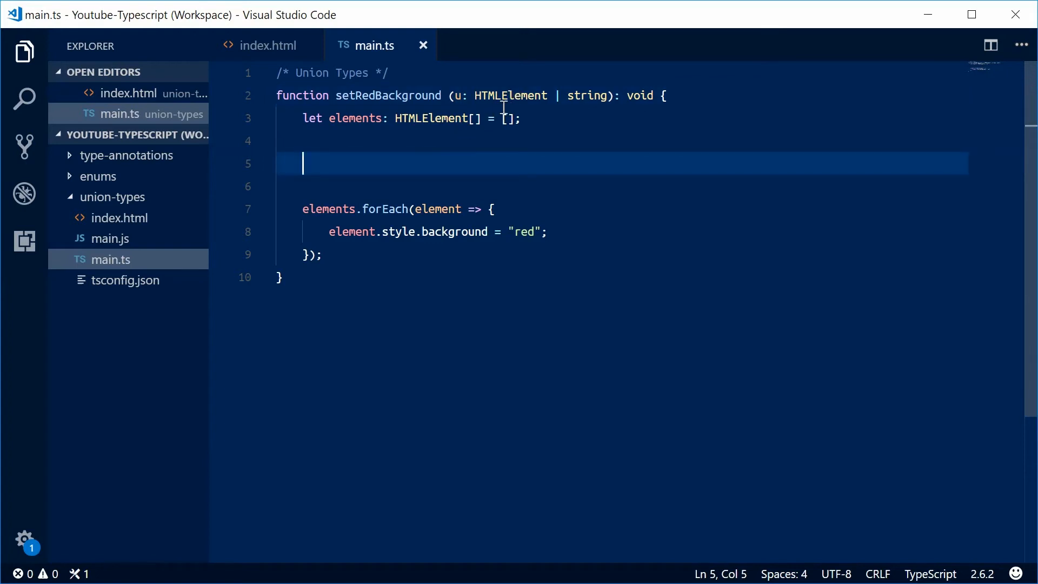
double_click(510, 95)
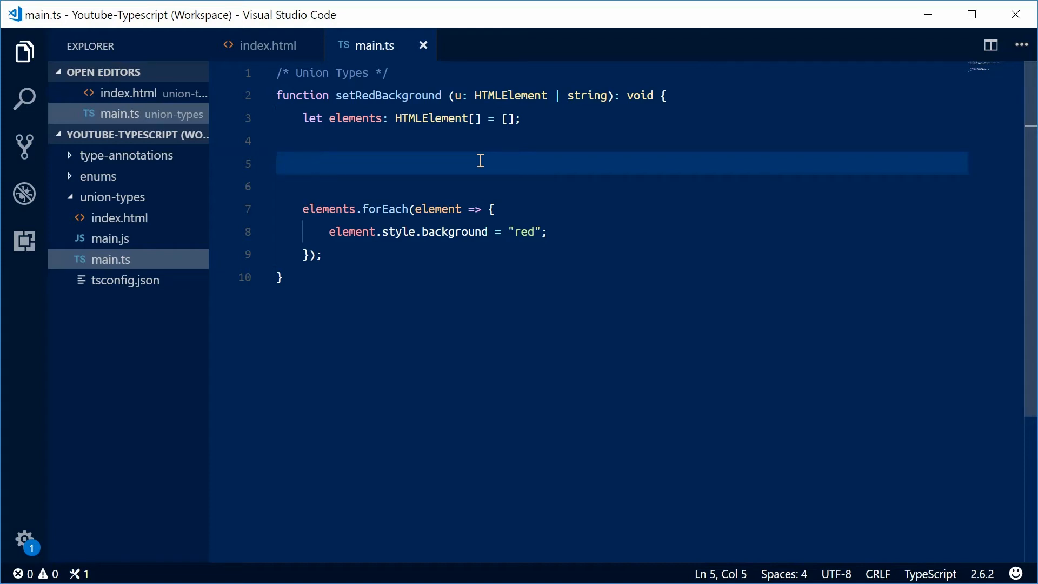
text(?*)
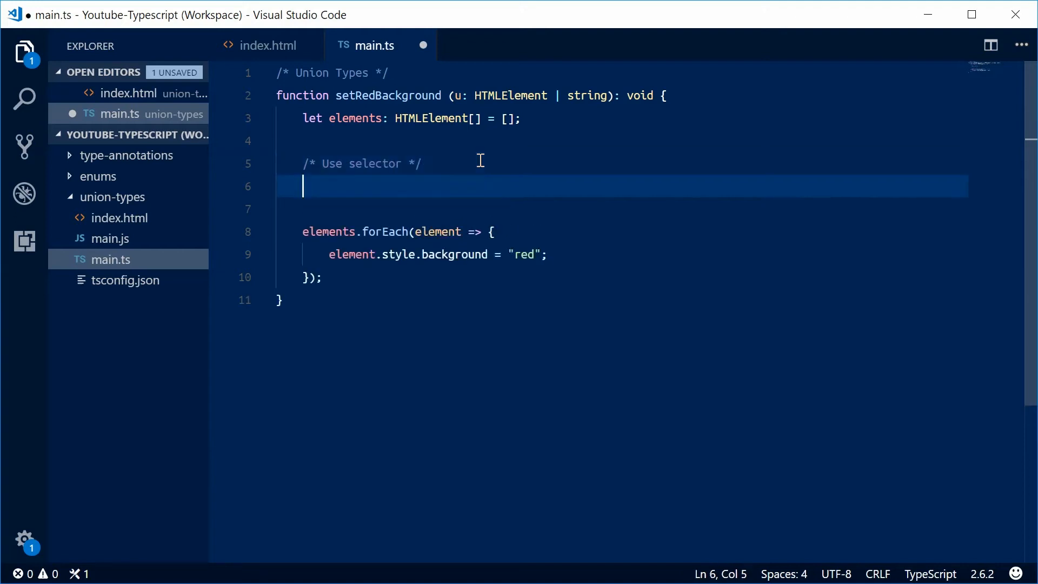
Add `if (typeof u === "string")` setting elements to Array.from(document.querySelectorAll(u)), and save
text(if)
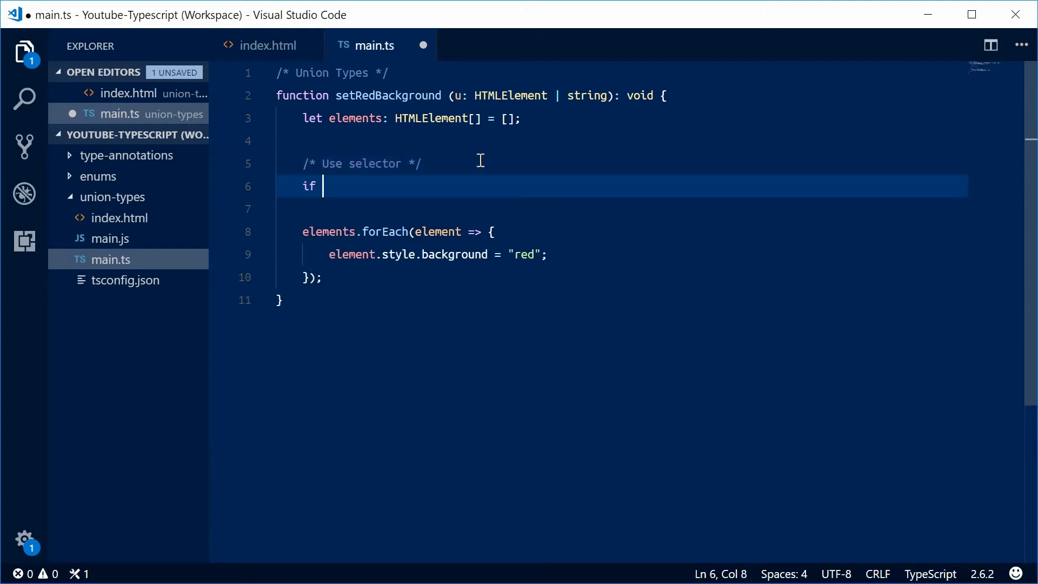
text((typeof u)
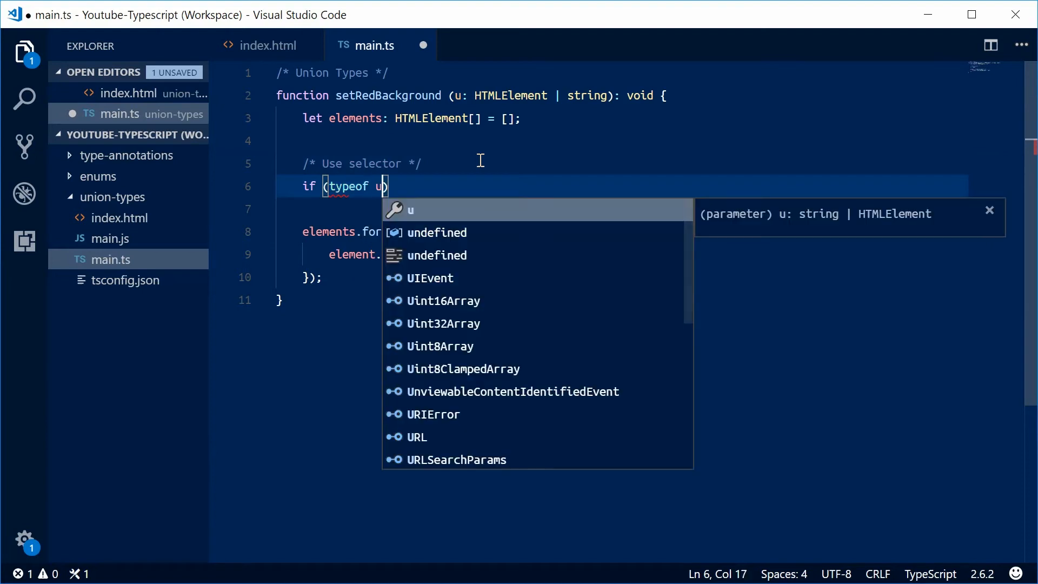
text(=== "string)
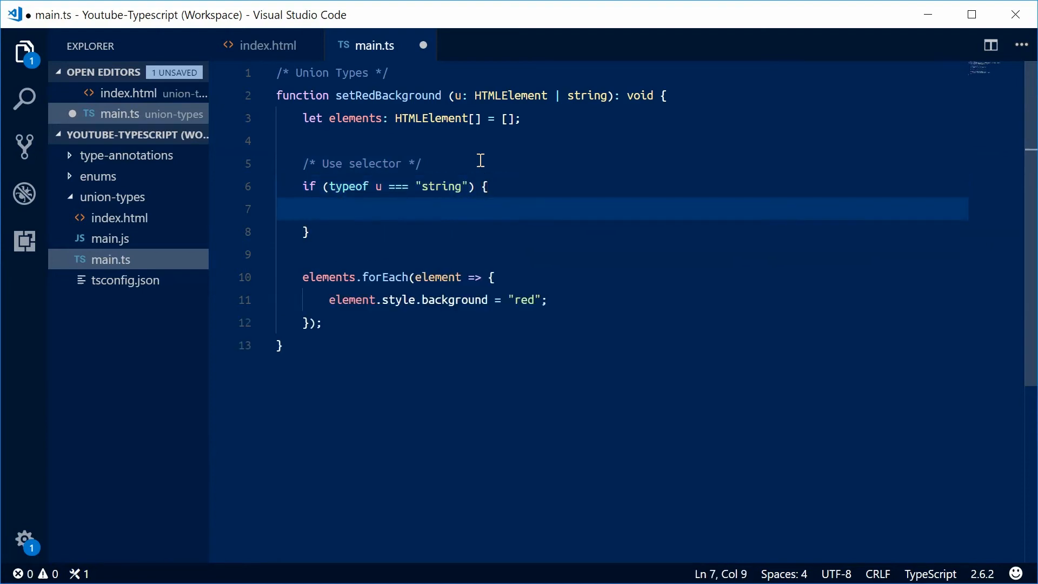
mouse_move(425, 171)
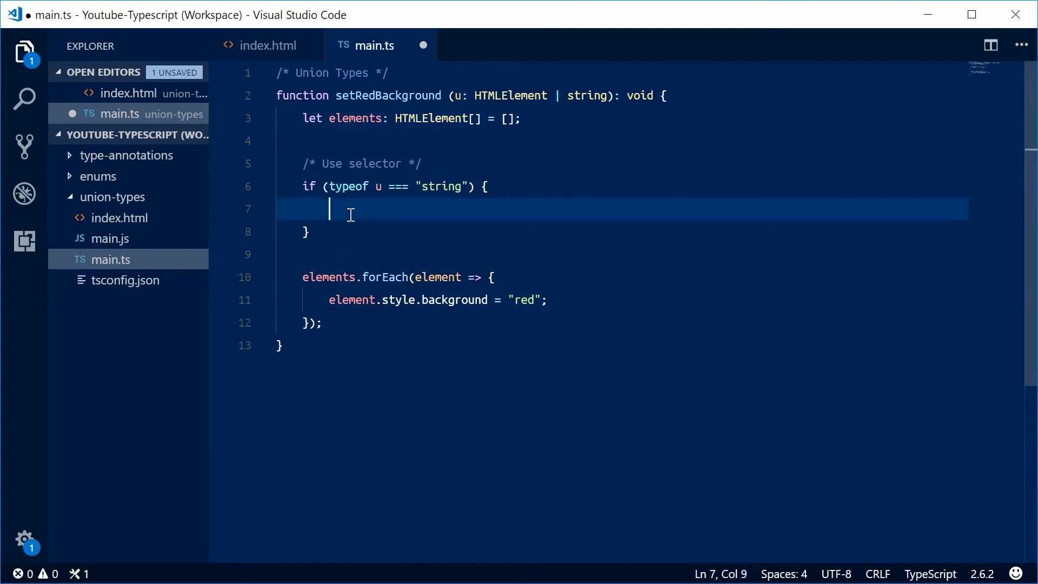
text(ele)
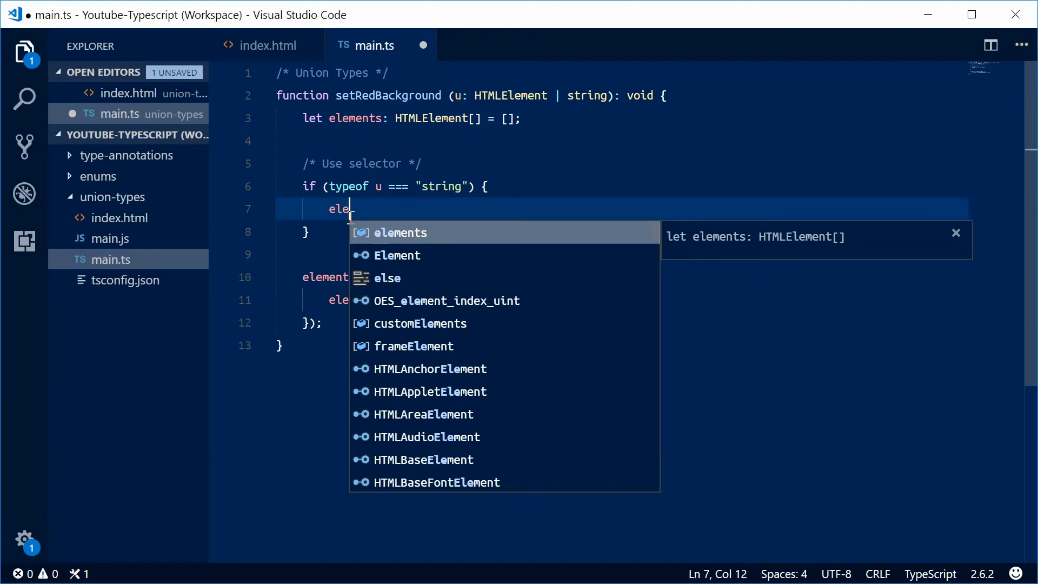
text(ments =)
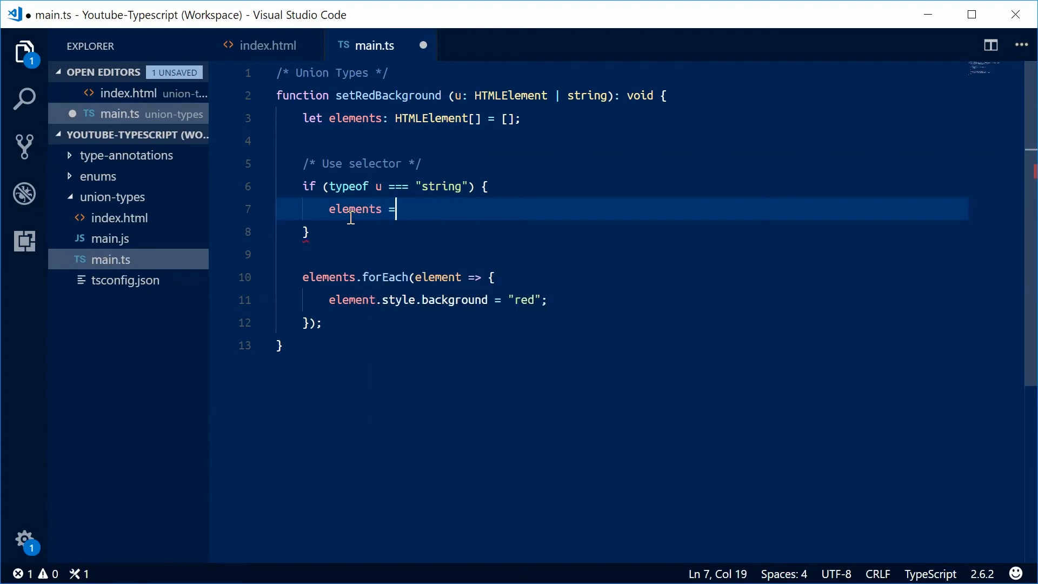
text(document.que)
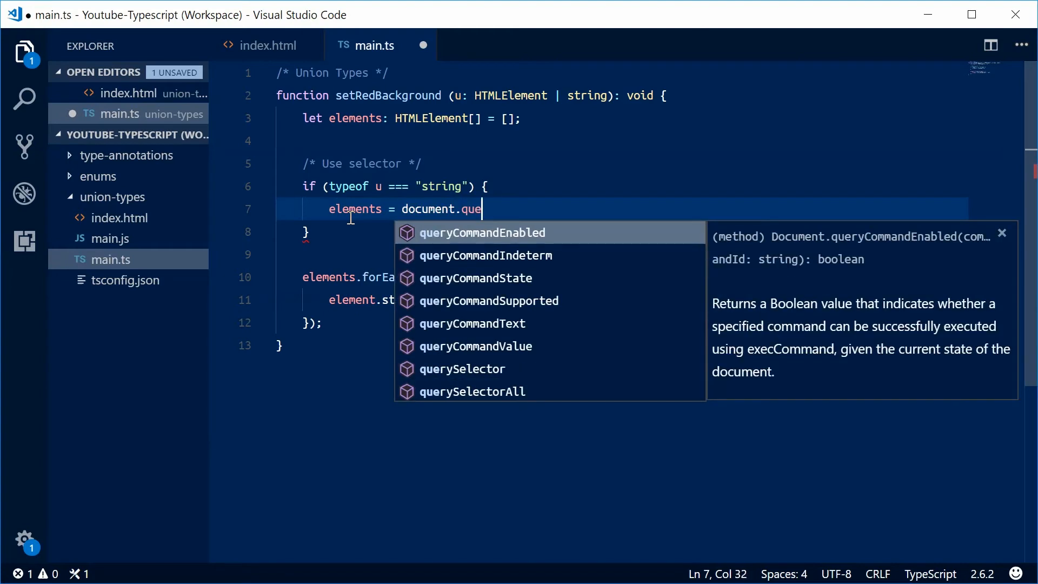
text(rySelect)
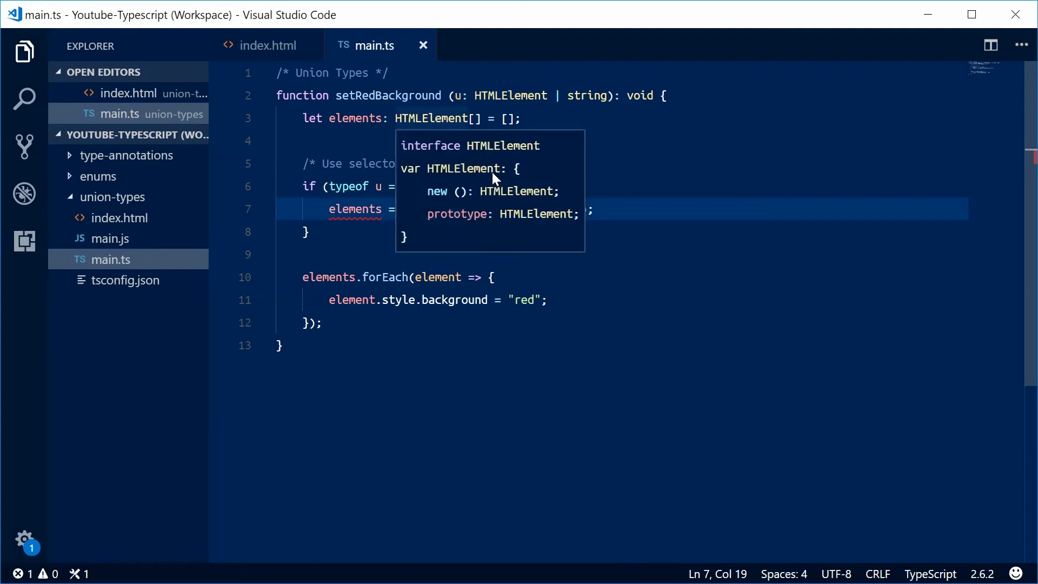
text(Array.from()
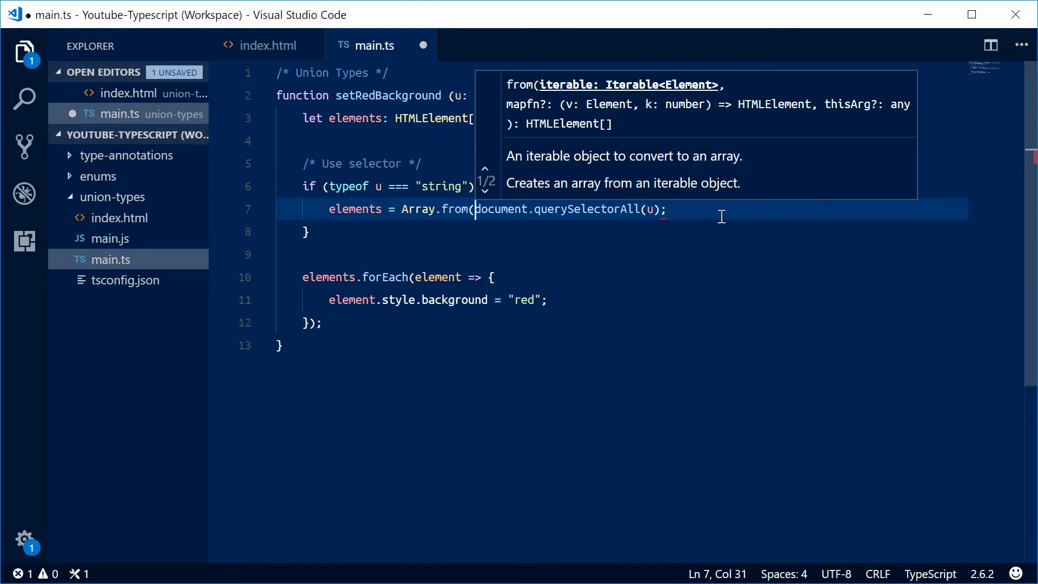
key(ctrl+s)
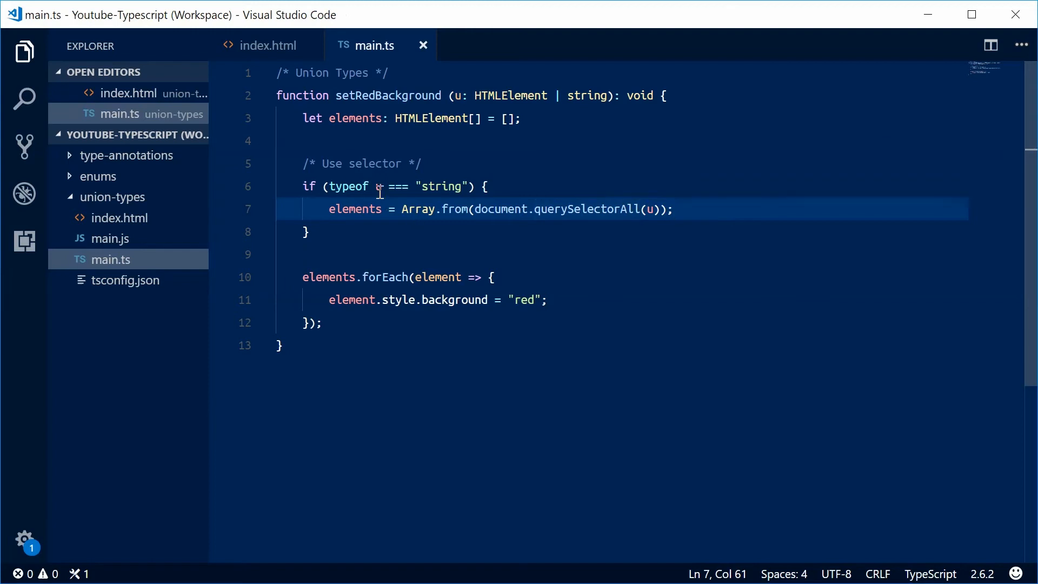
mouse_move(510, 208)
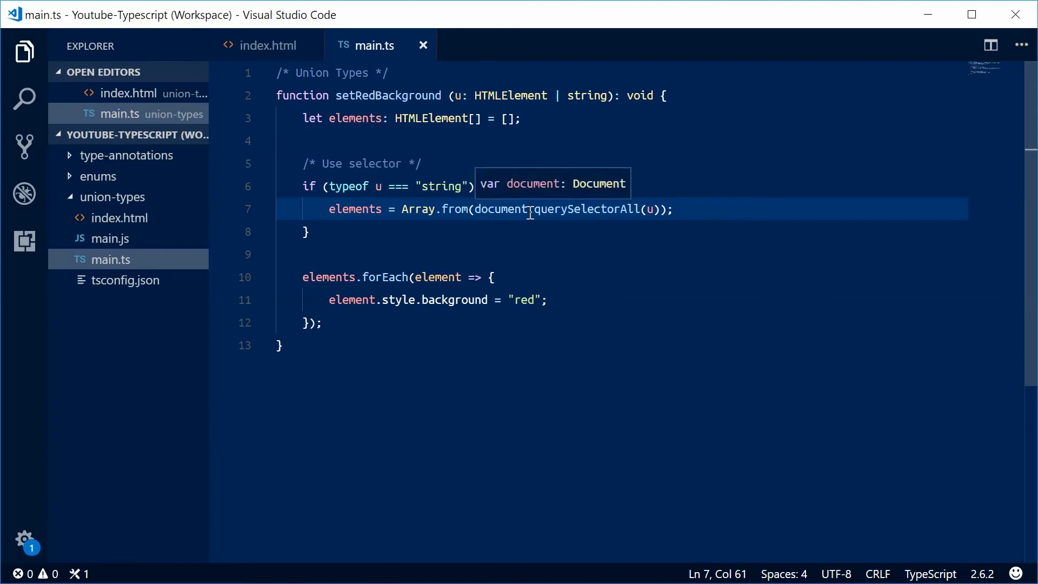
Type the comment `/* .box #box1 div */` above the string check
text(/*)
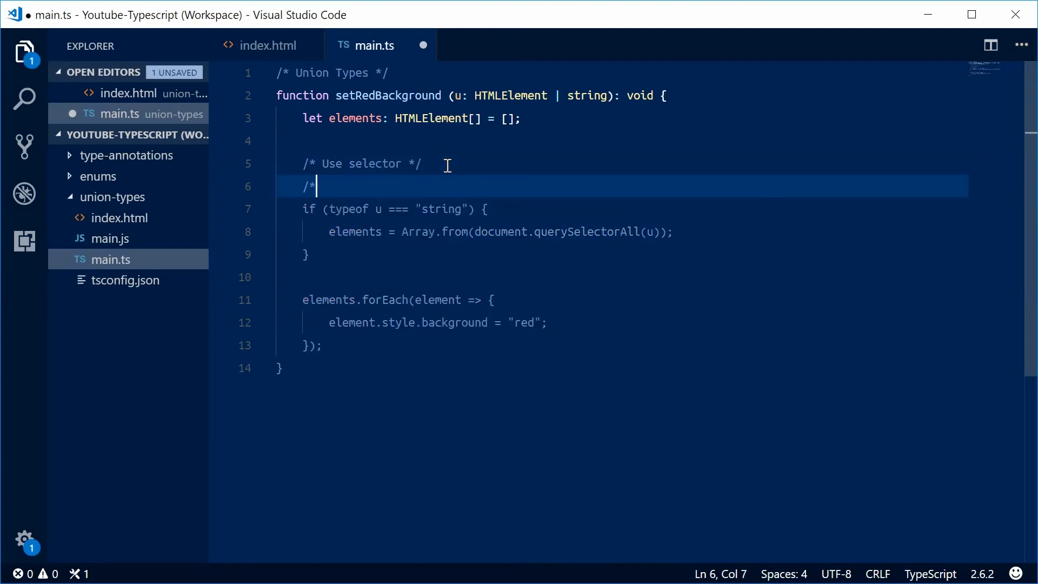
text(.box)
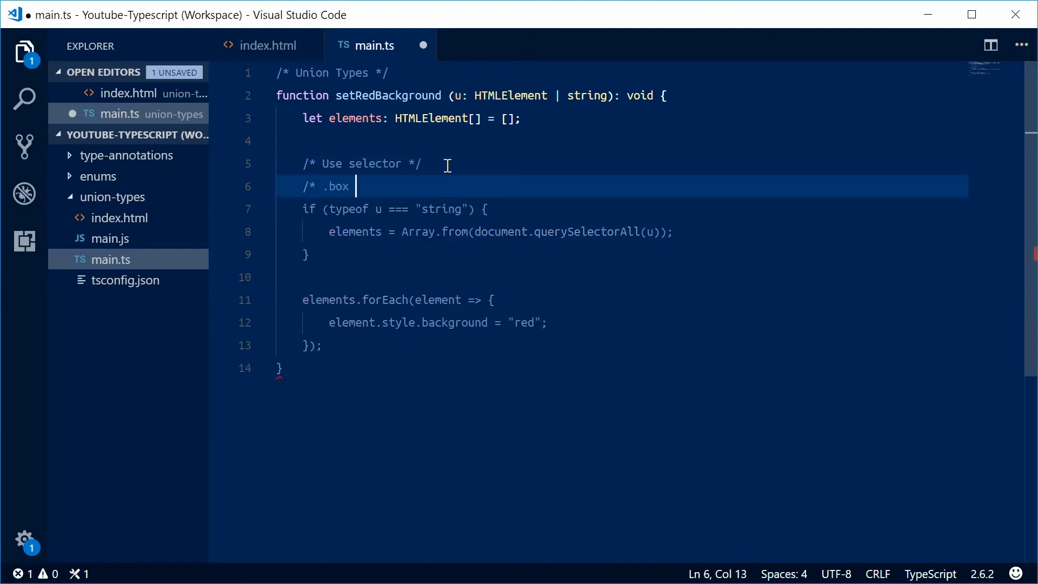
text(#box)
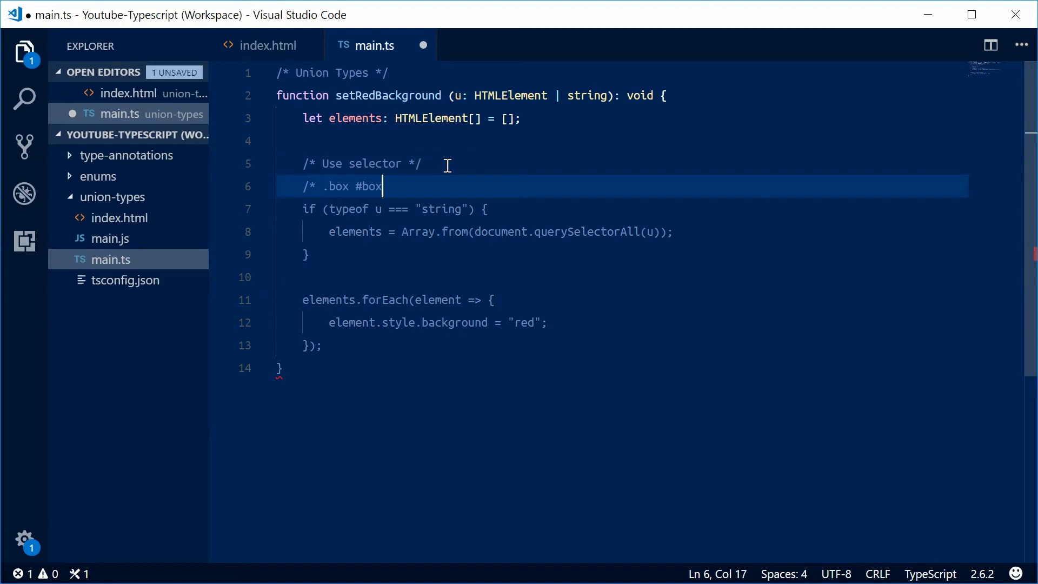
text(1 div)
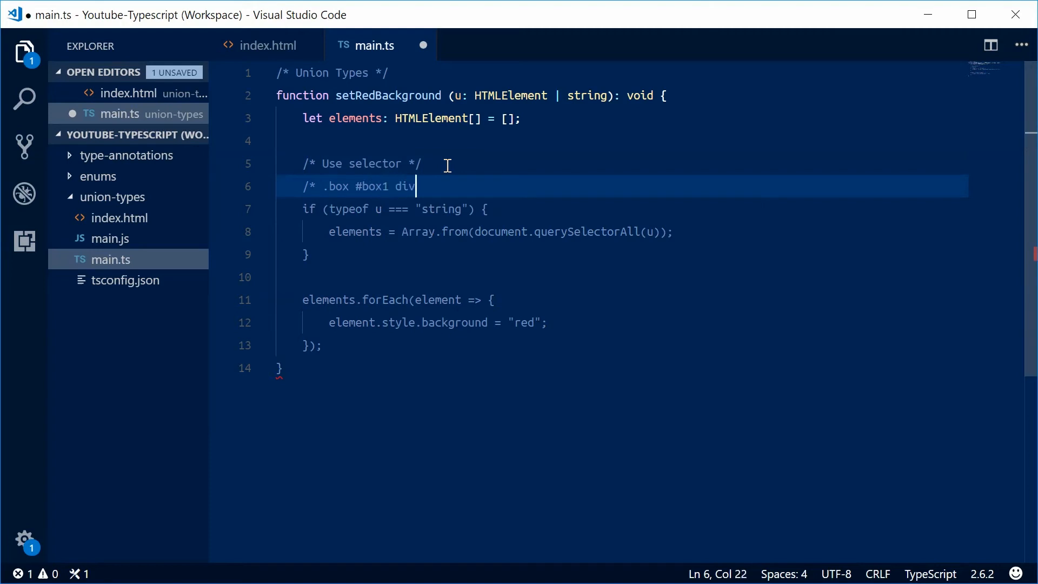
text(*/)
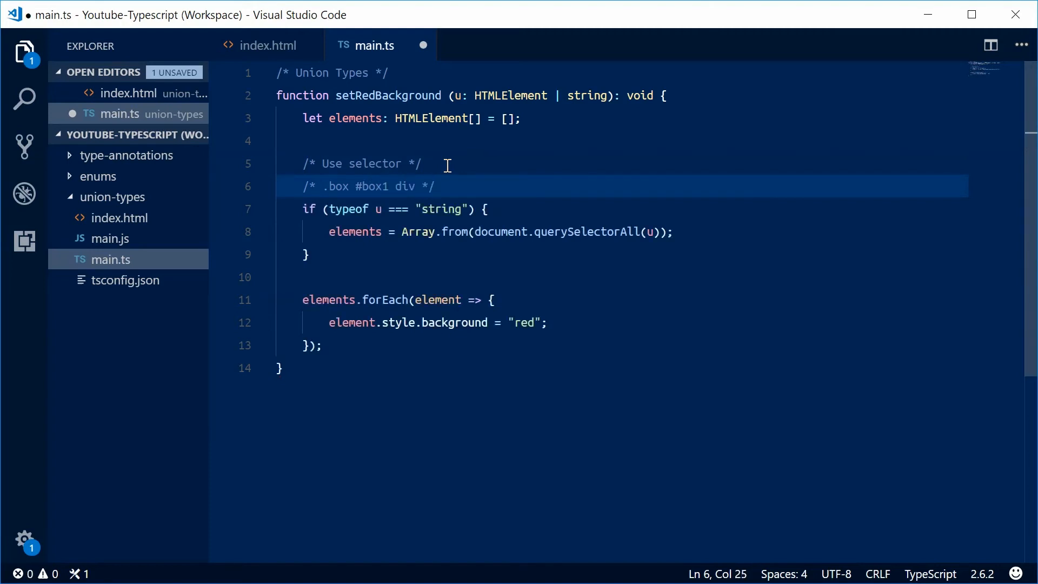
mouse_move(455, 209)
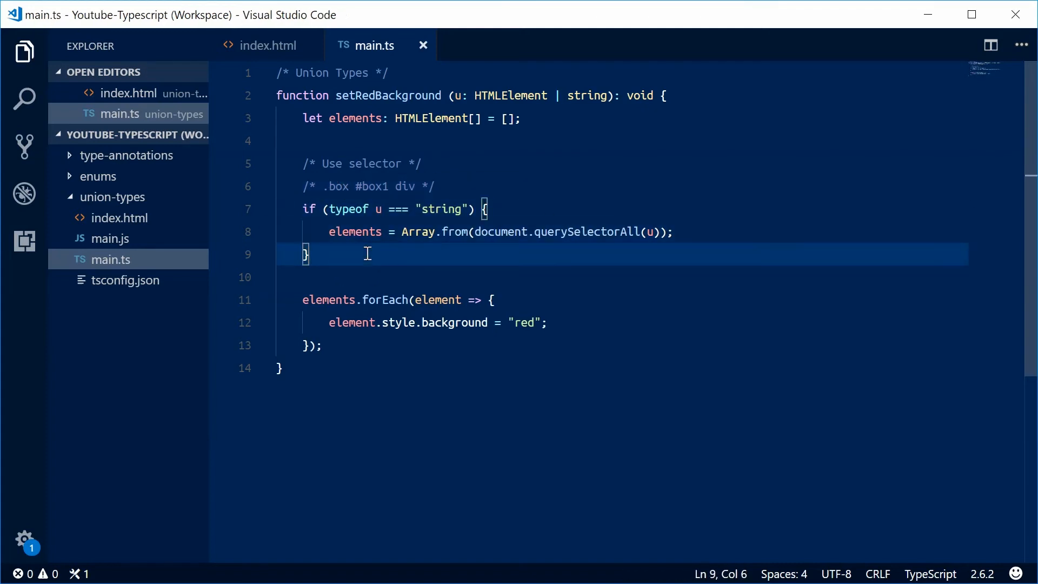
Add a `u instanceof HTMLElement` branch calling elements.push(u), under a "Use a single element" comment
double_click(510, 95)
text(if ()
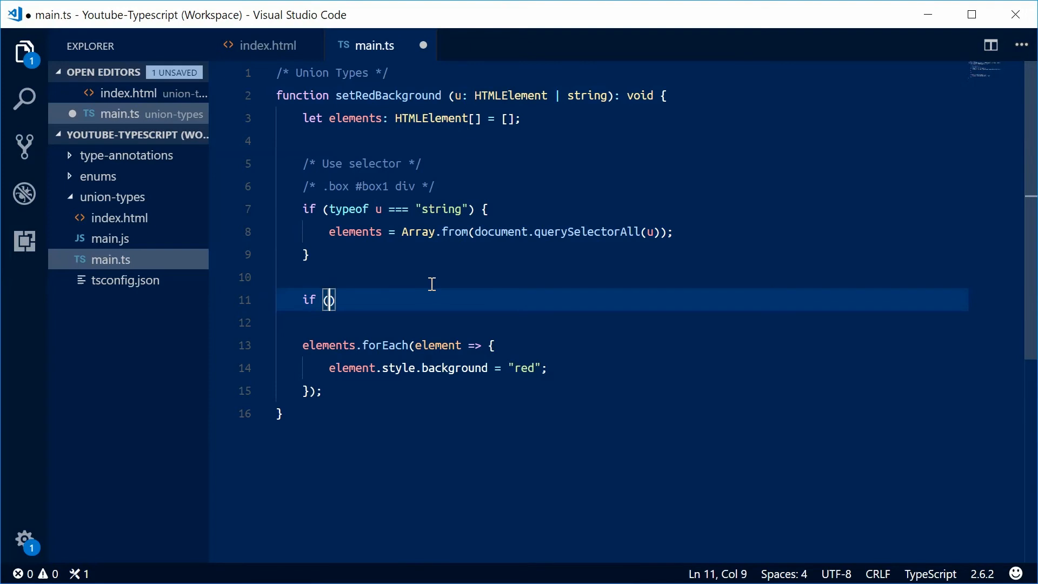
text(u instanceof)
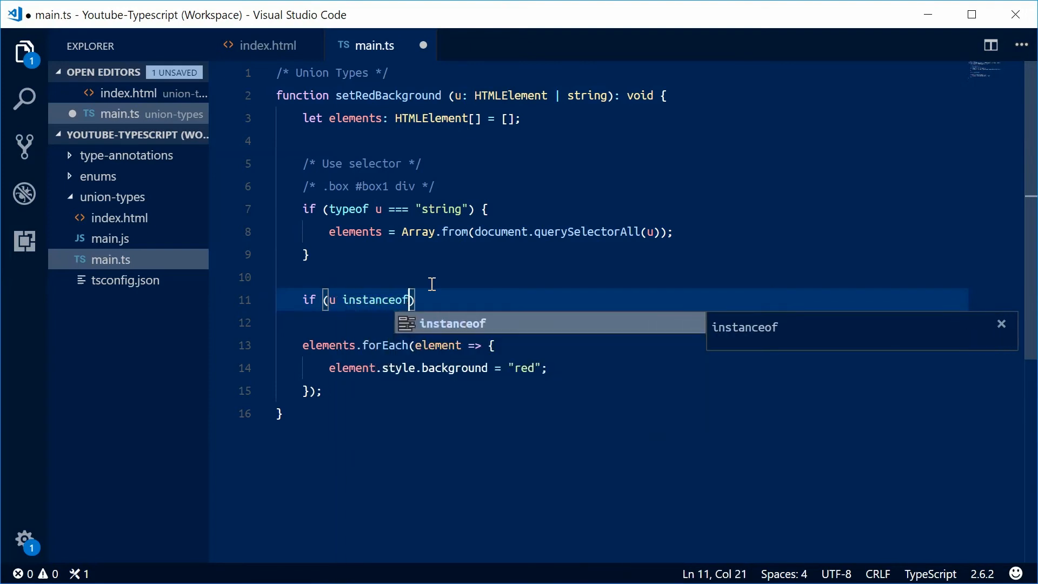
text(HTMLElement)
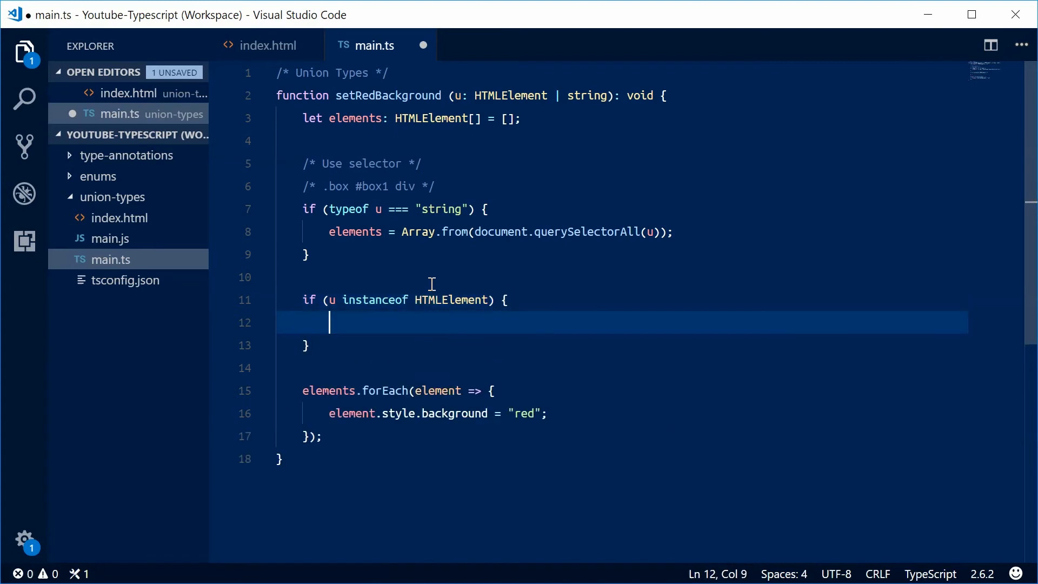
text(elements)
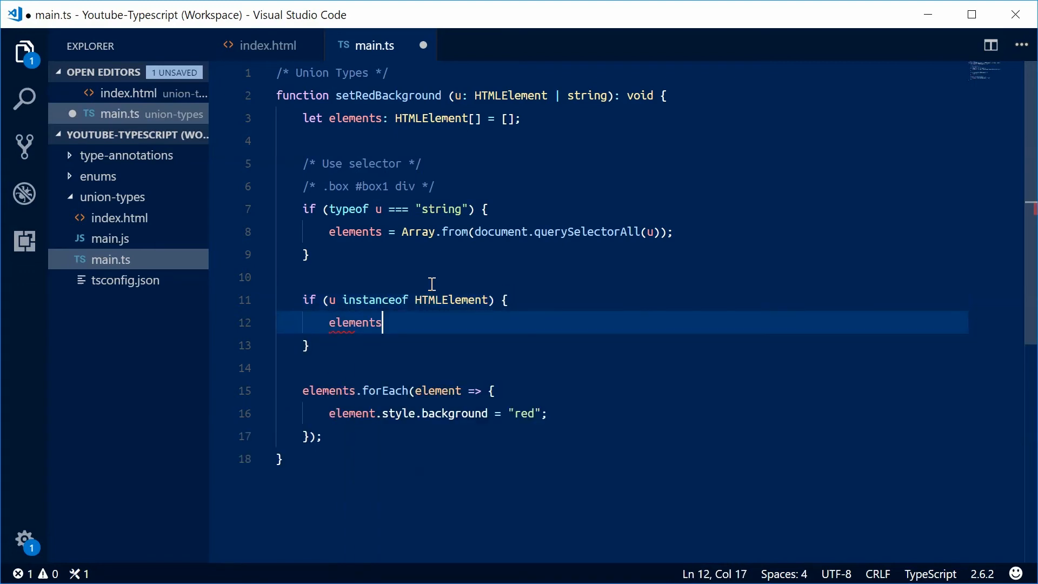
text(.push())
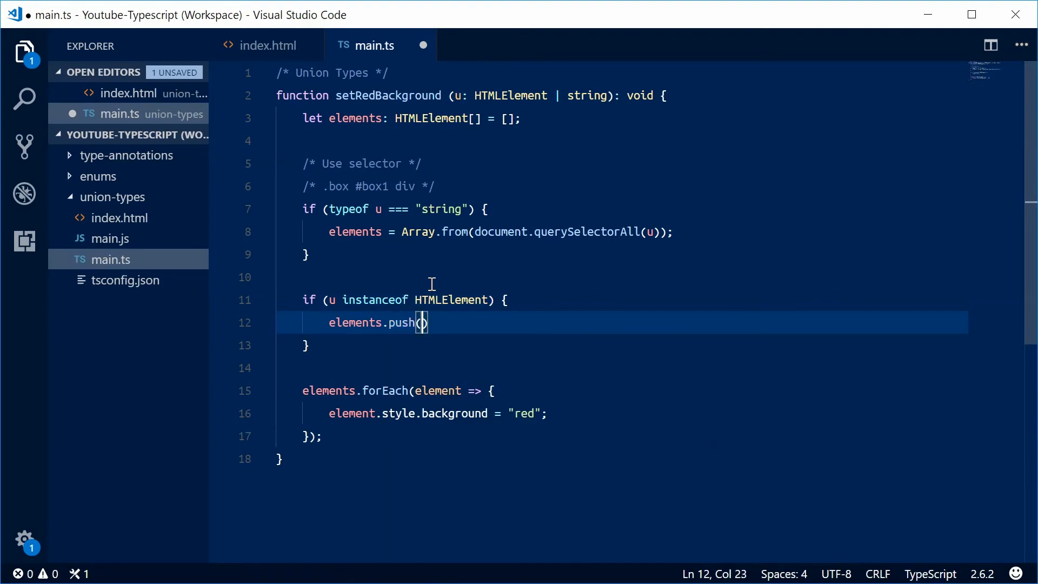
text(u);)
text(/* Use a single )
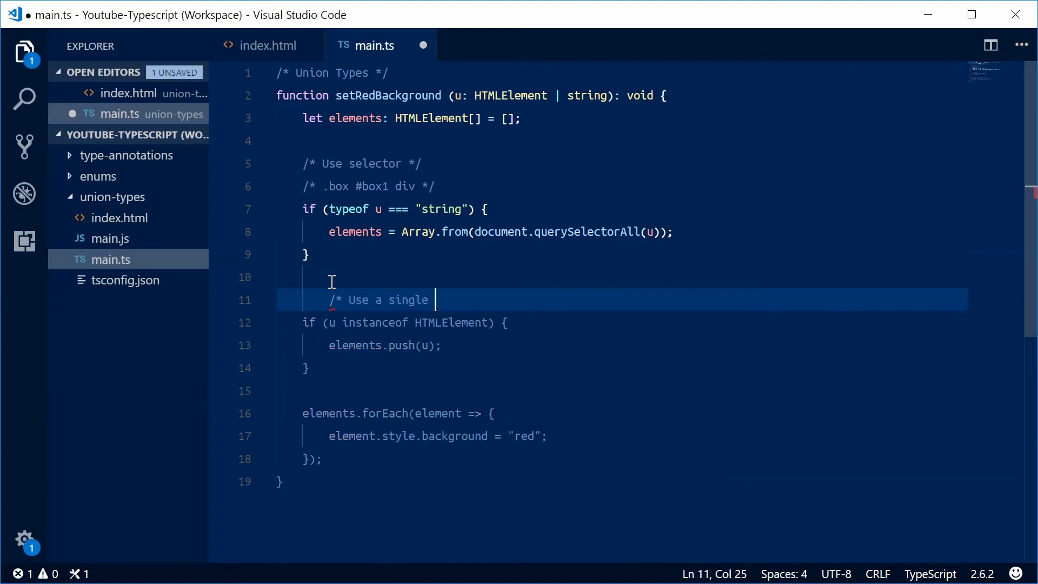
text(element */)
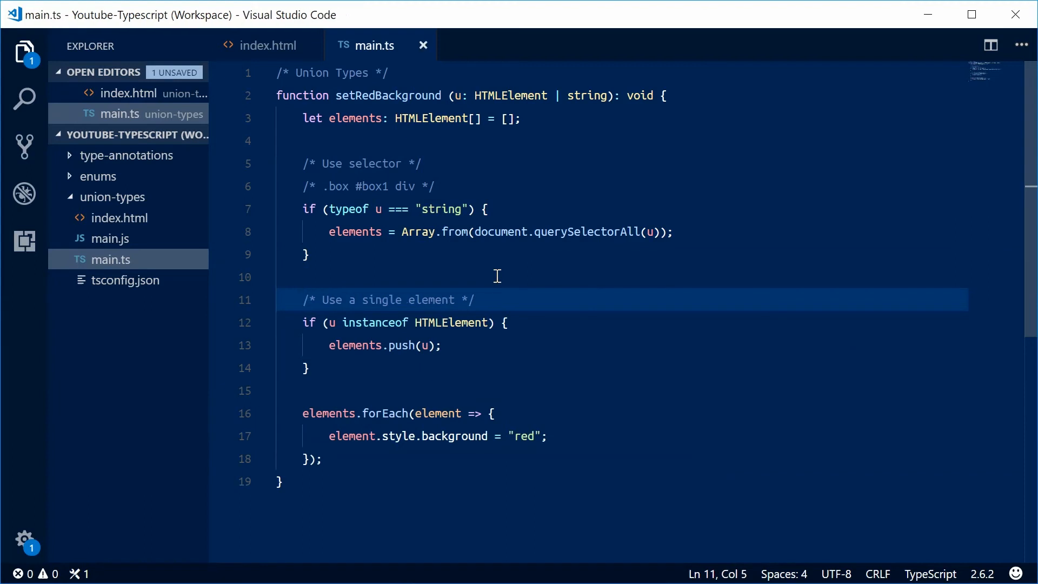
click(455, 345)
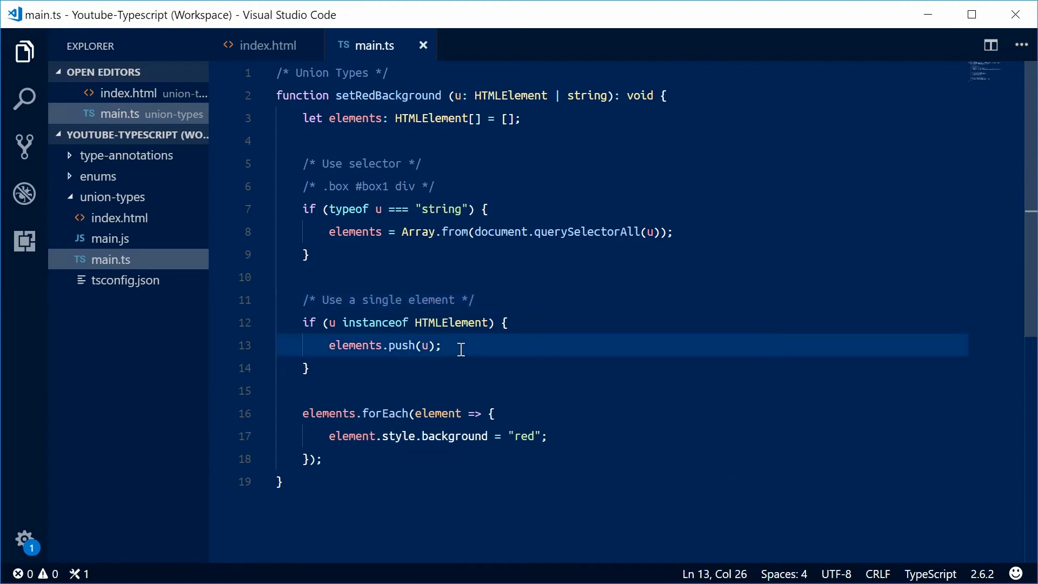
mouse_move(341, 469)
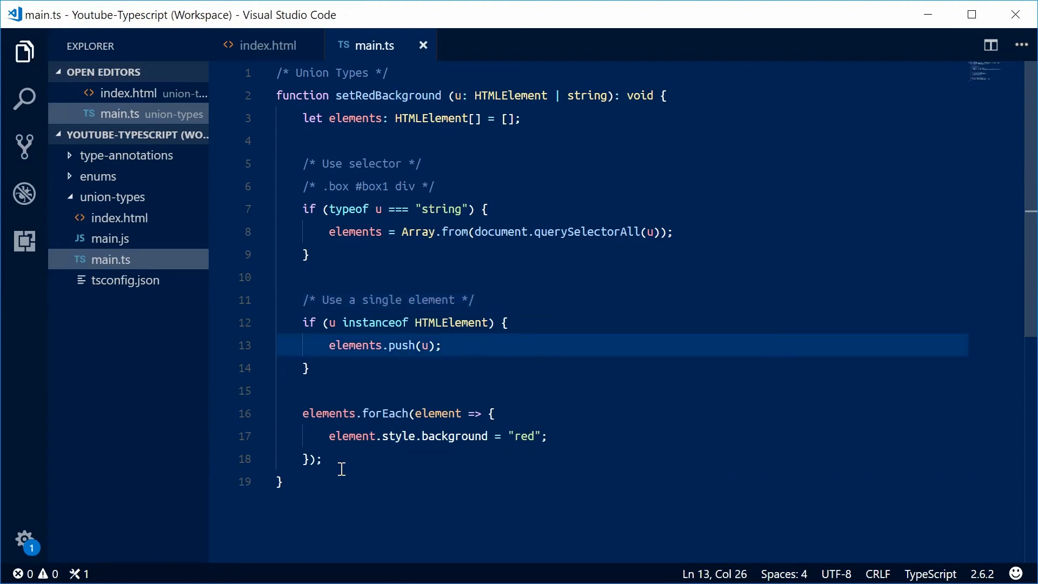
double_click(330, 413)
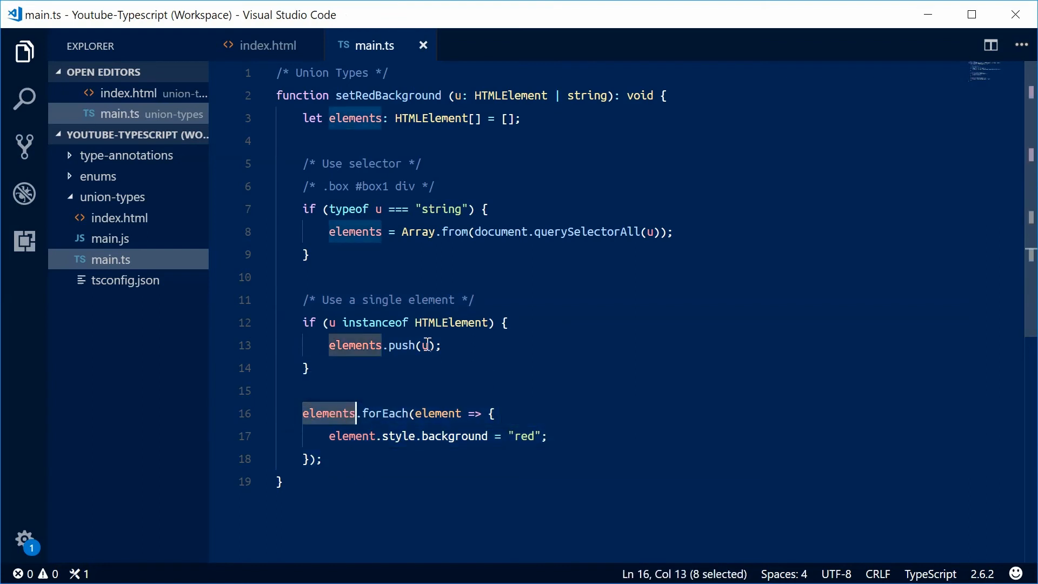
click(329, 231)
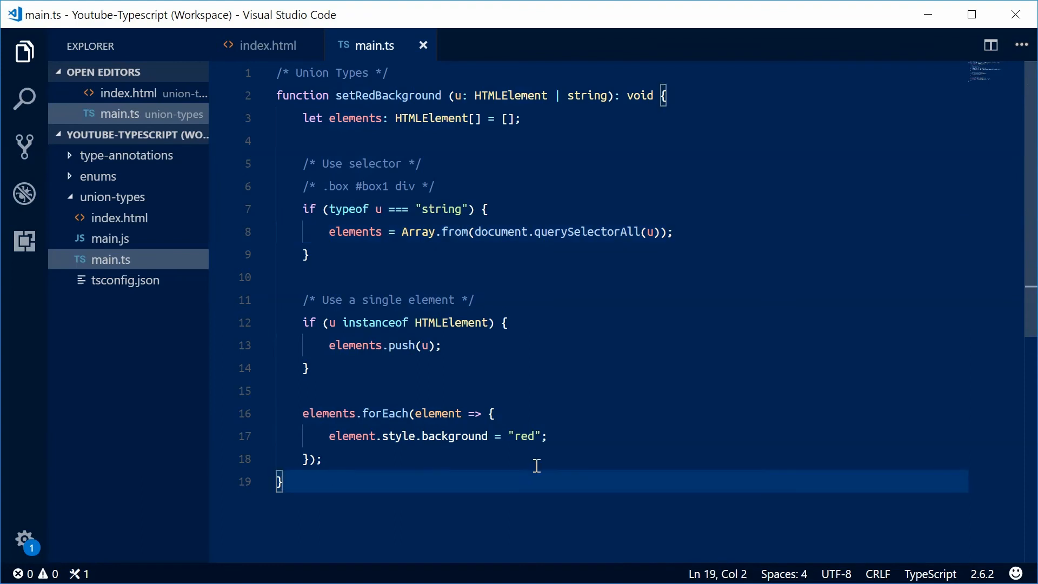
Add a blank line after setRedBackground, glance at index.html's box ids, return to main.ts
key(Enter)
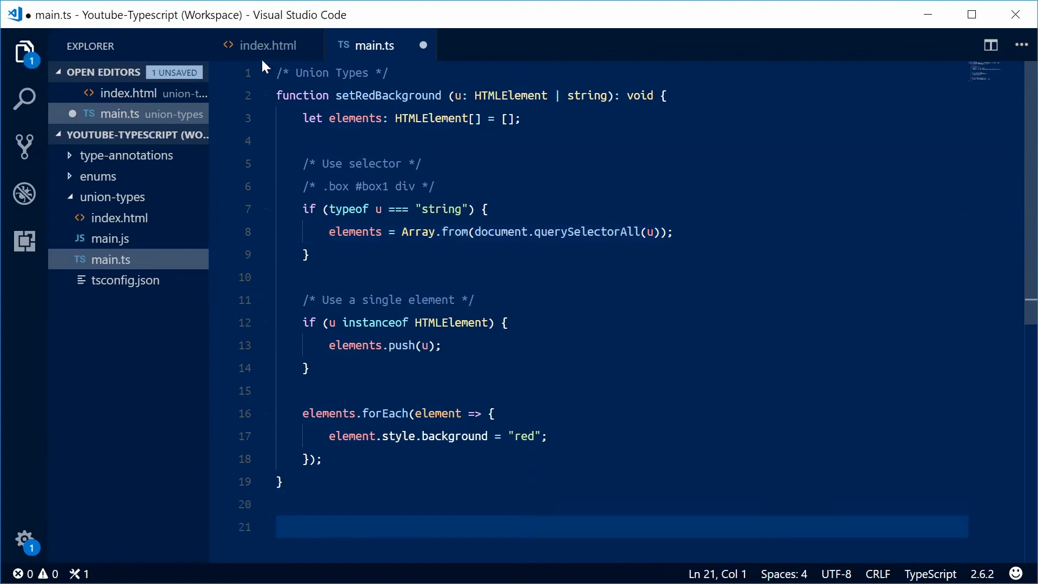
click(268, 45)
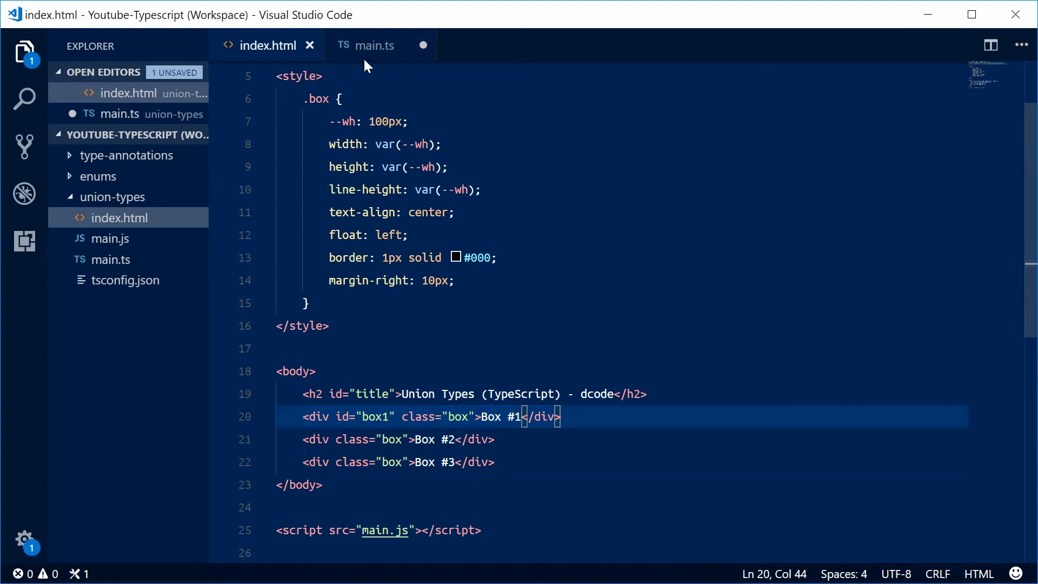
click(375, 45)
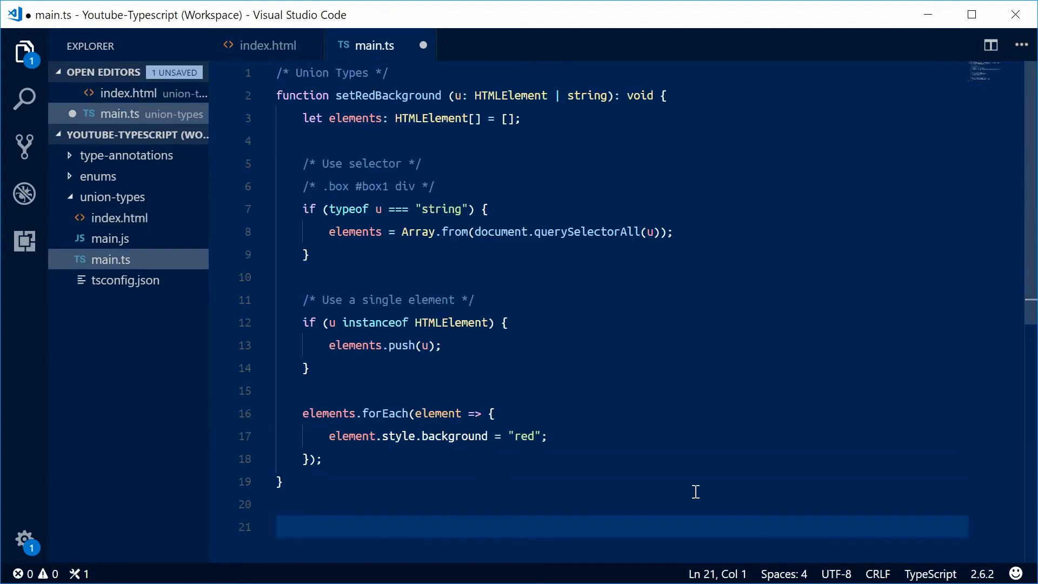
Declare const box1 = document.getElementById("box1") and call setRedBackground(box1) below it
text(const box1)
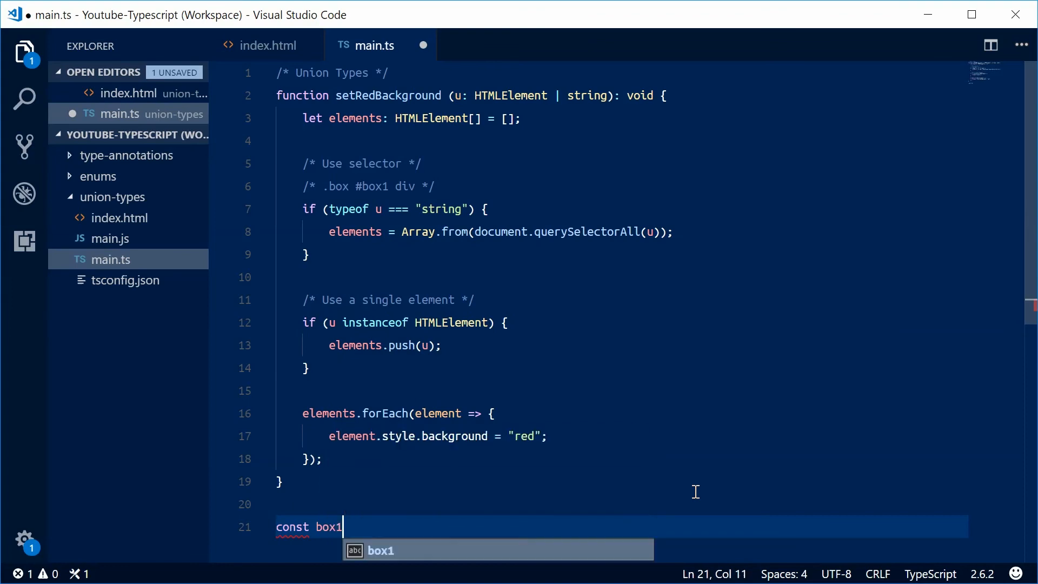
text(= document.)
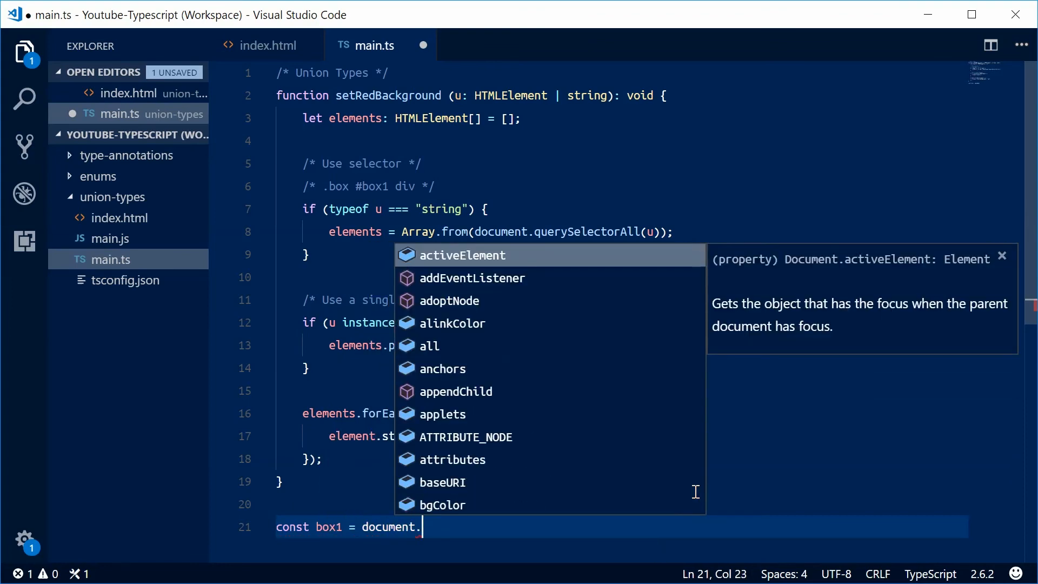
text(getElementById)
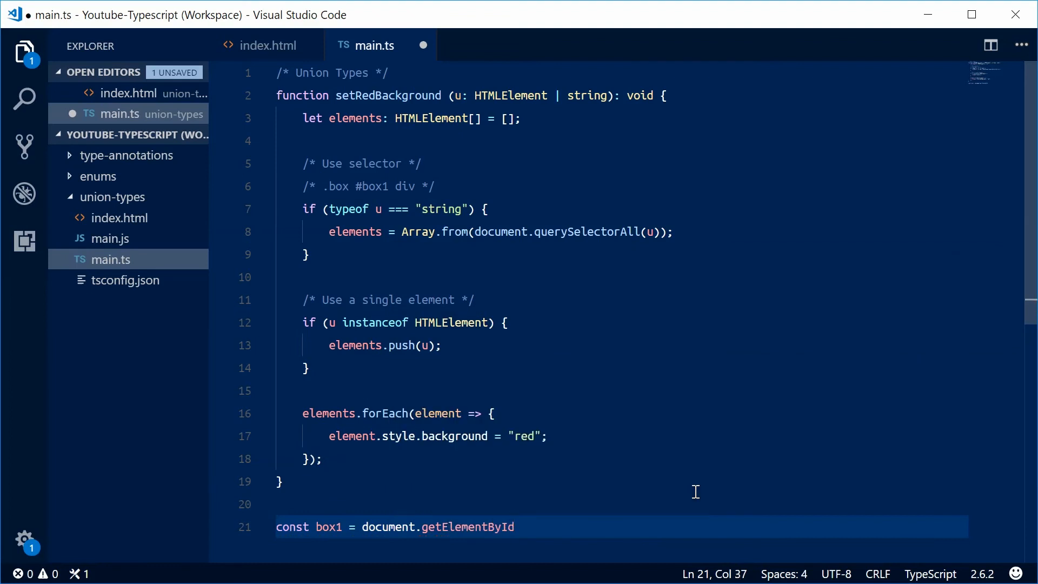
text((""))
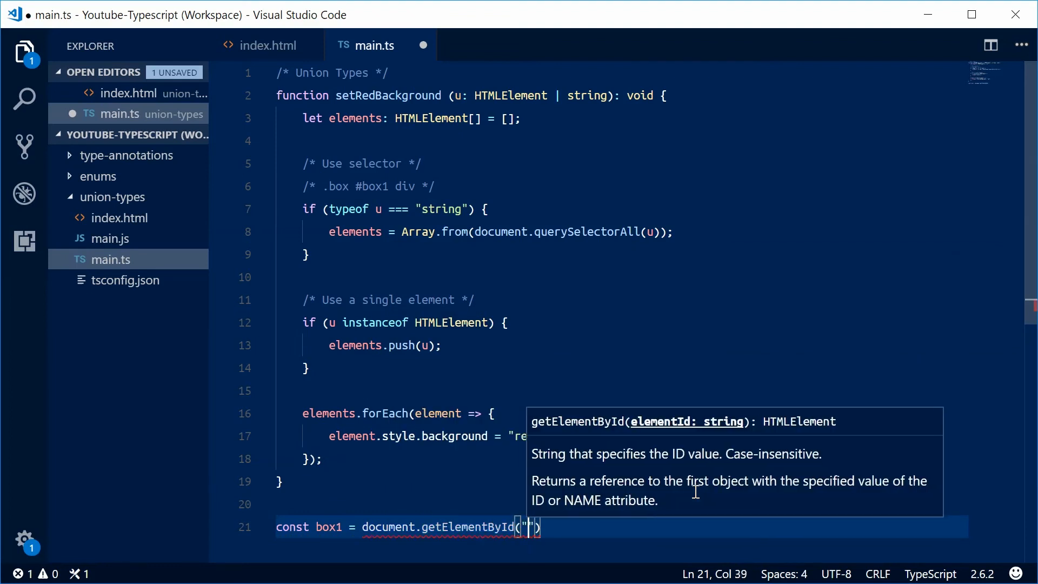
text(box1)
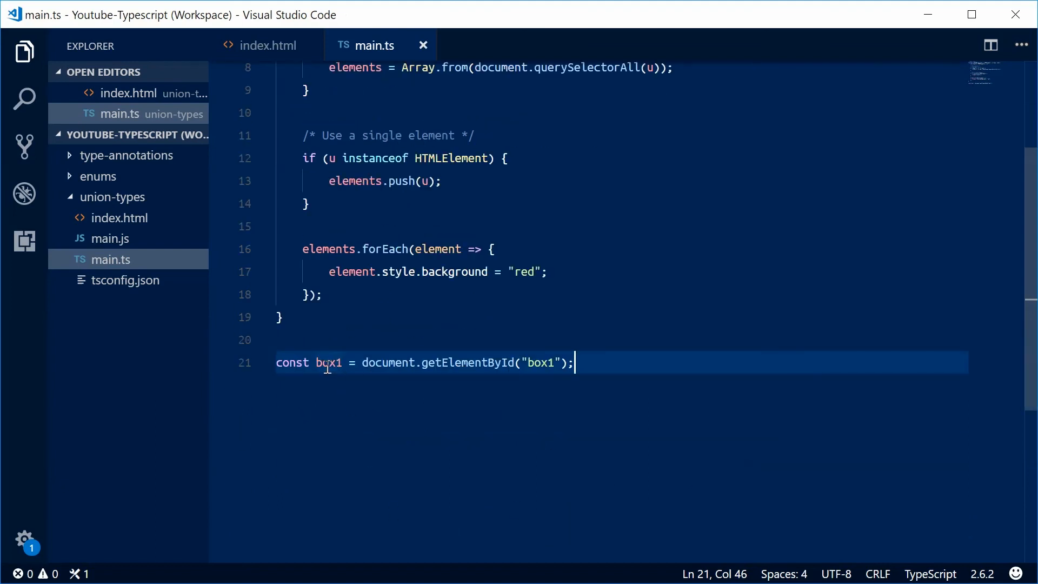
mouse_move(327, 362)
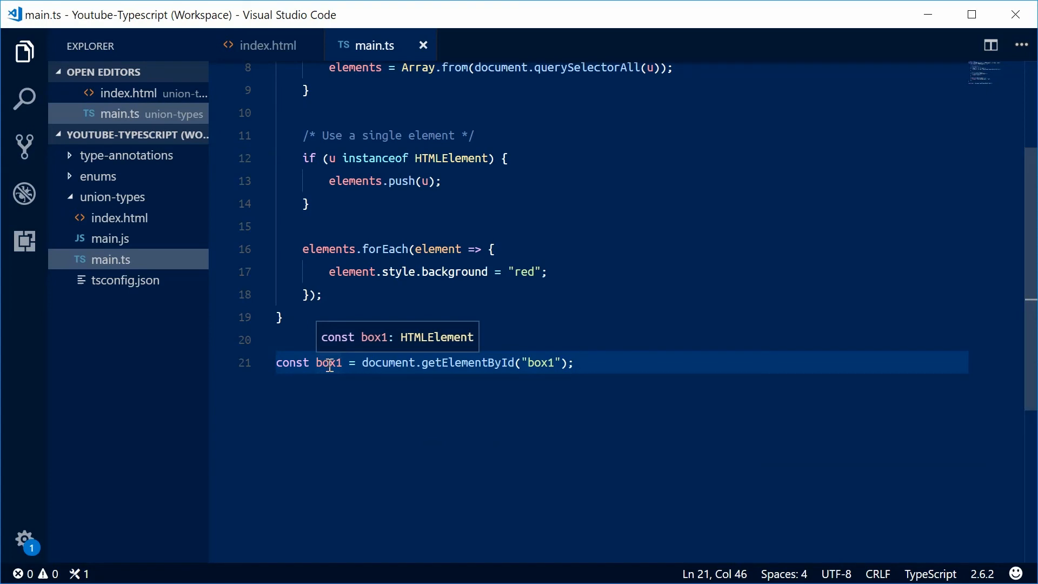
scroll(up, 3)
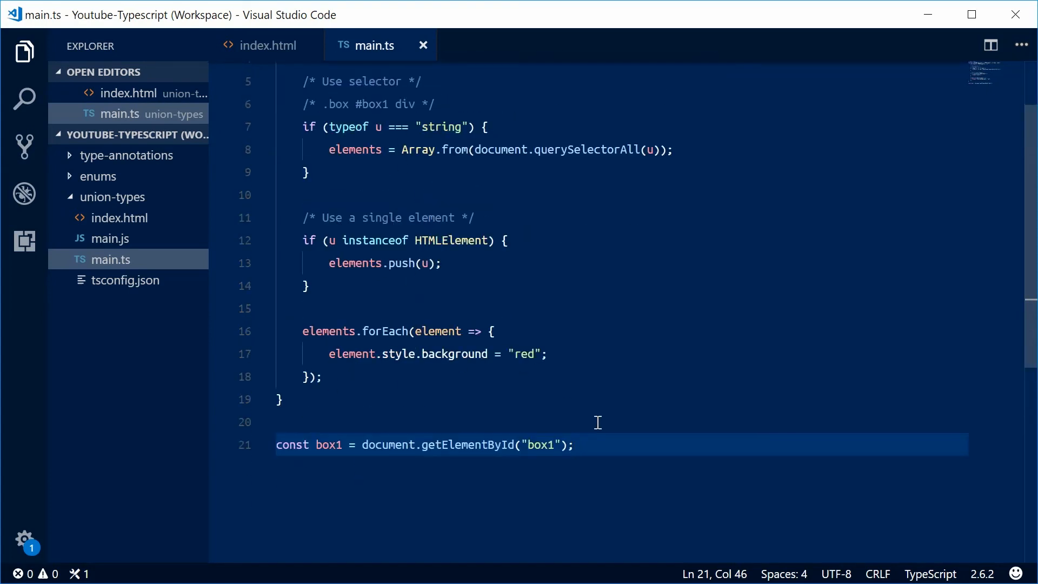
text(setRedBackground)
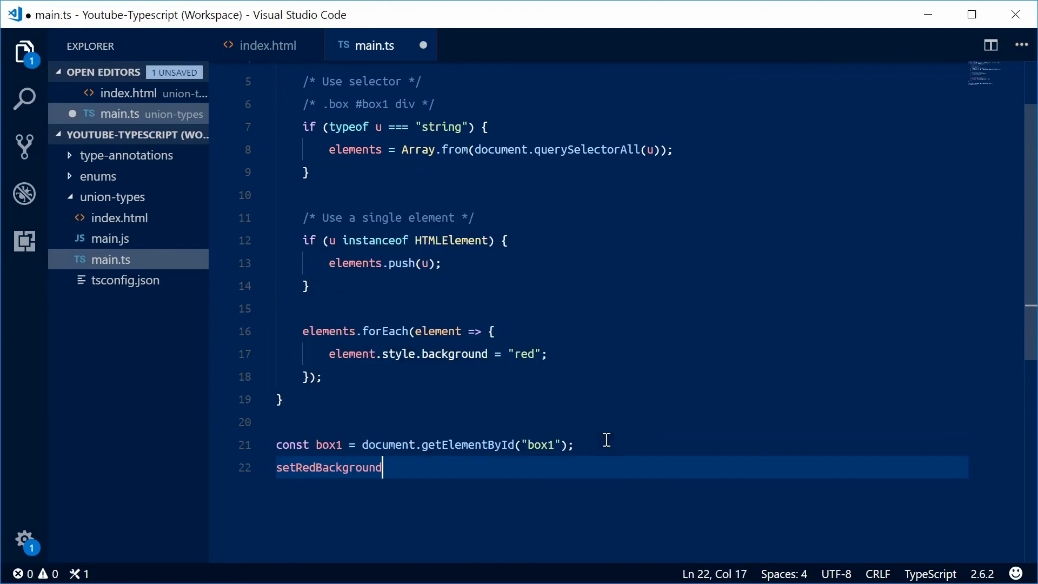
text((box1);)
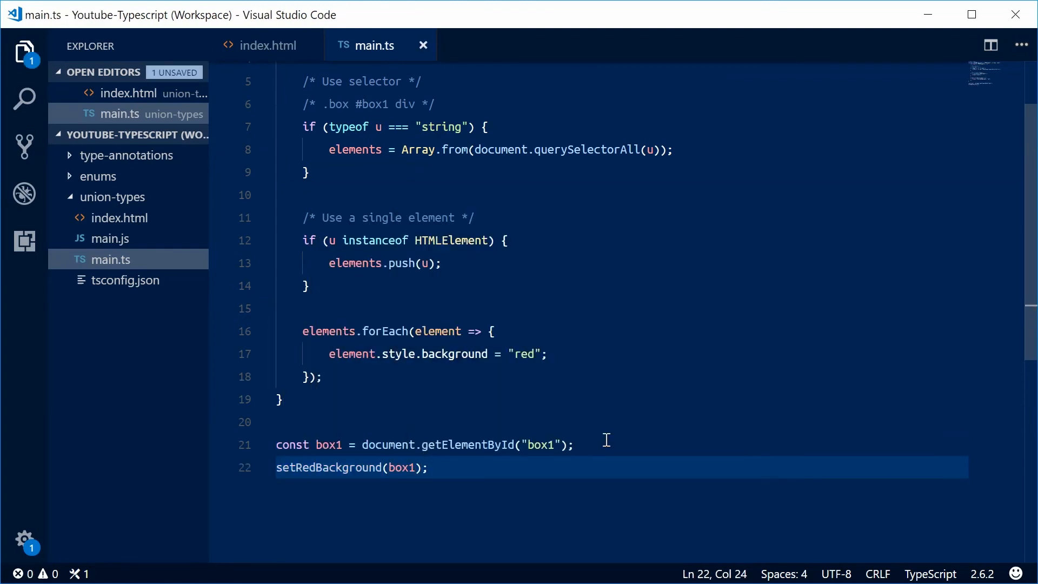
mouse_move(616, 433)
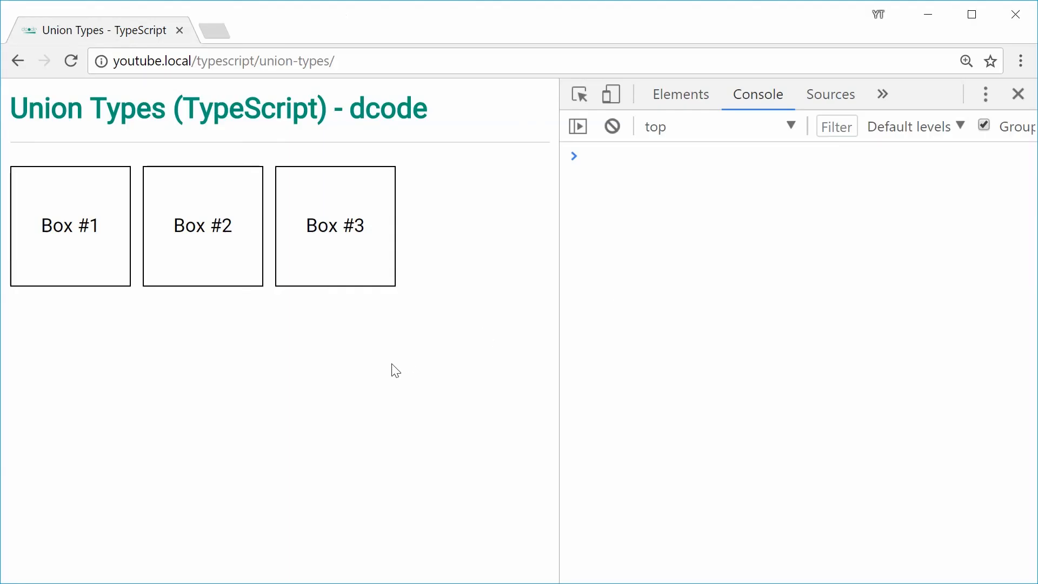
Reload the union-types page in Chrome so Box #1 turns red
click(70, 226)
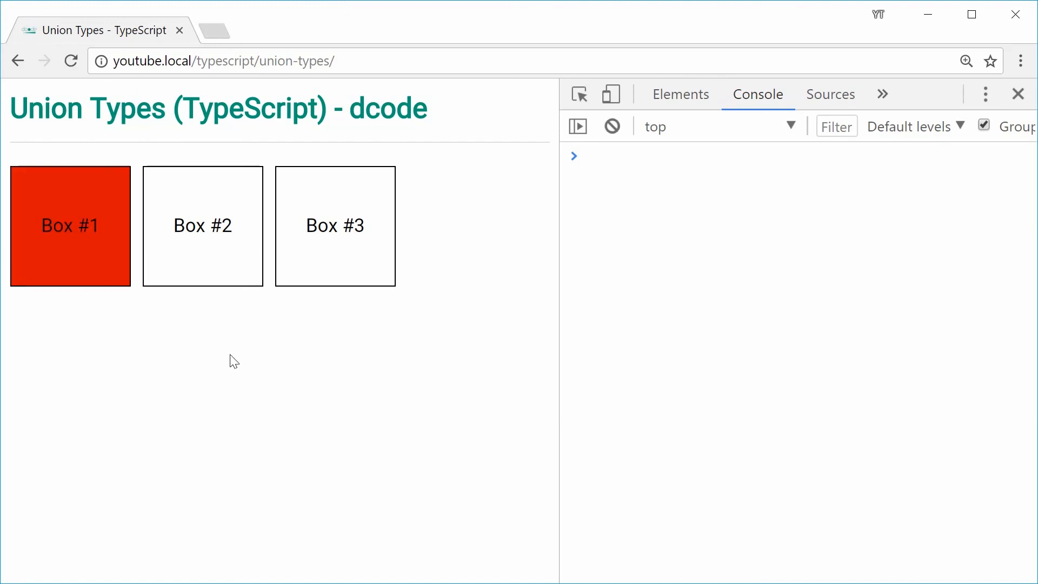
mouse_move(153, 467)
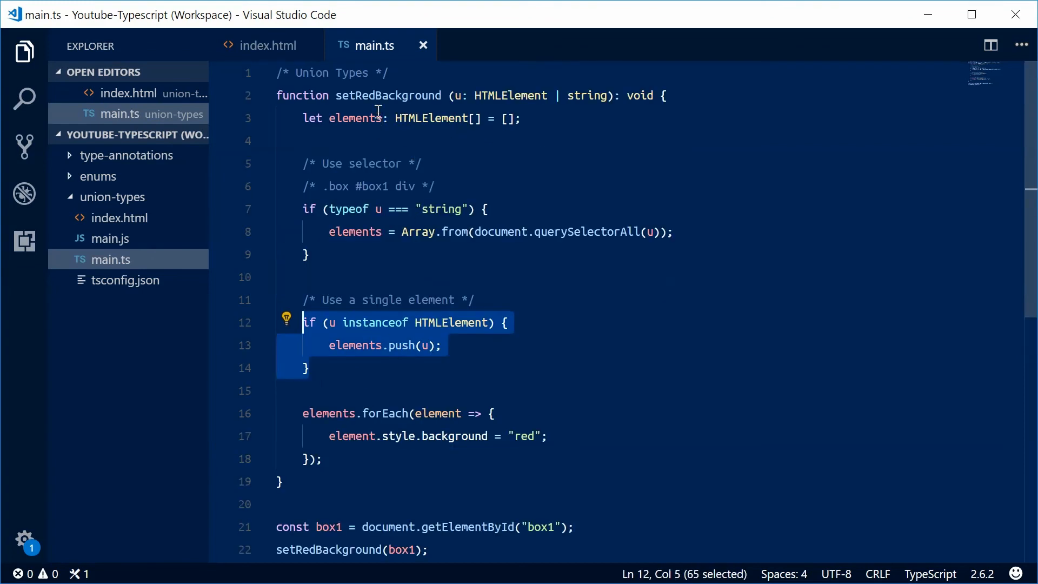
mouse_move(339, 457)
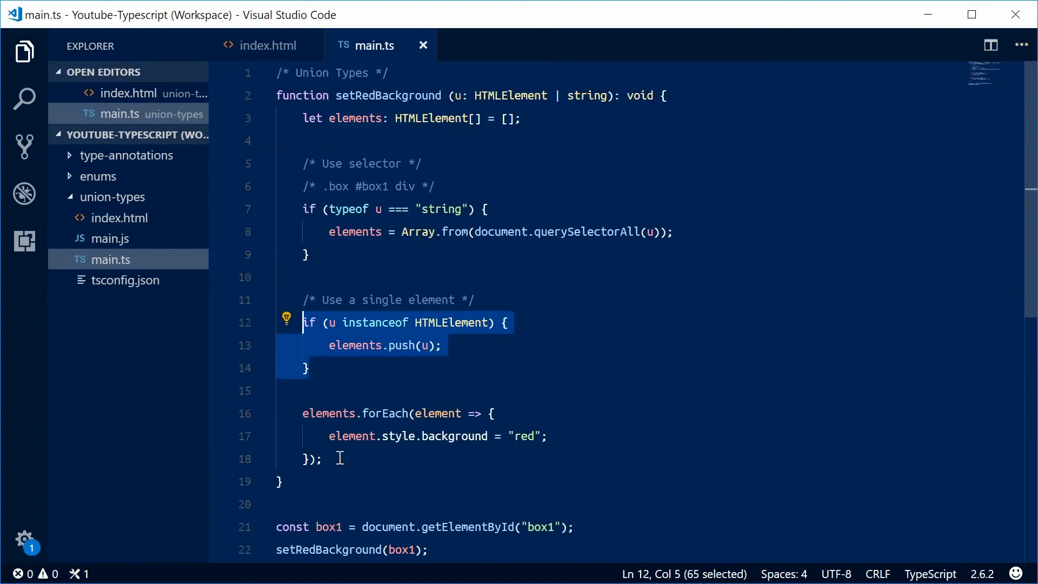
Replace the box1 argument in setRedBackground(box1) with the selector string ".box"
scroll(down, 3)
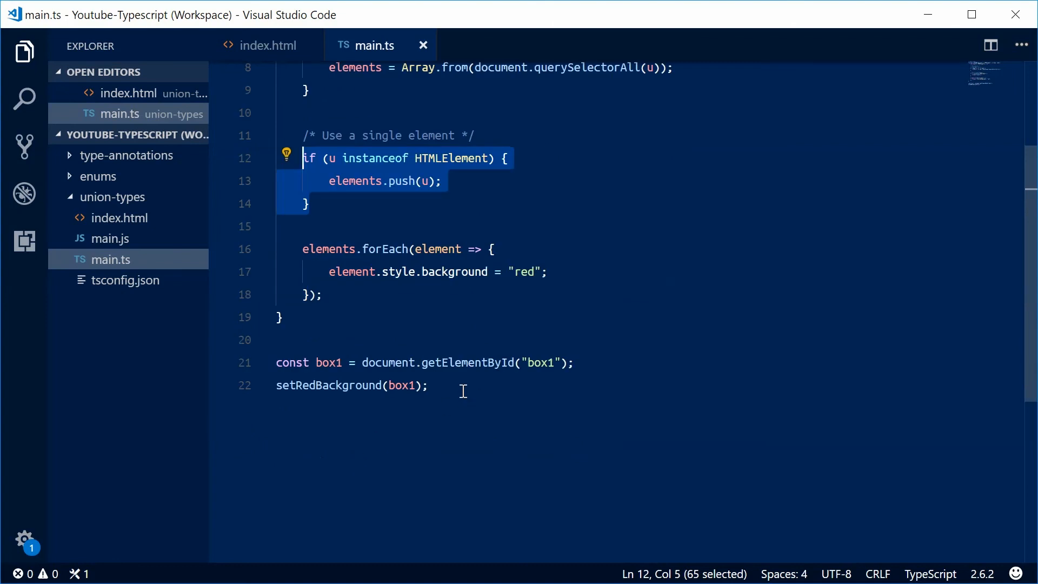
double_click(400, 386)
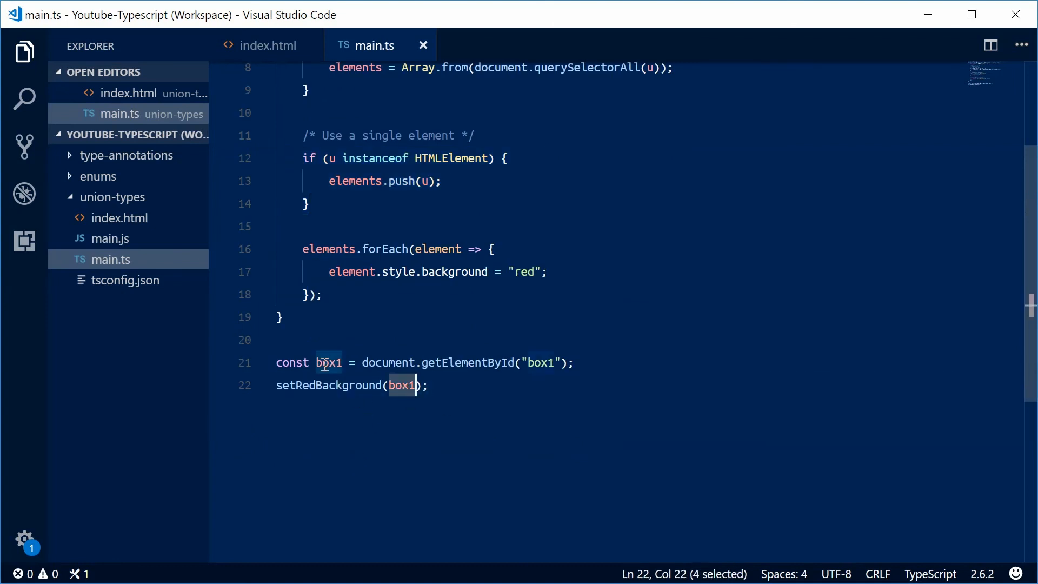
mouse_move(327, 362)
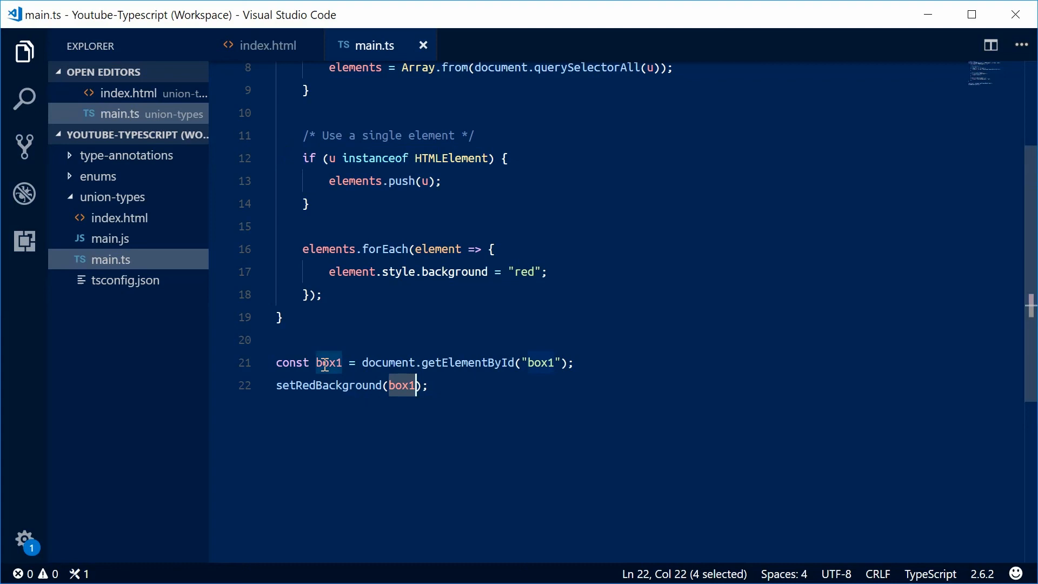
text(.")
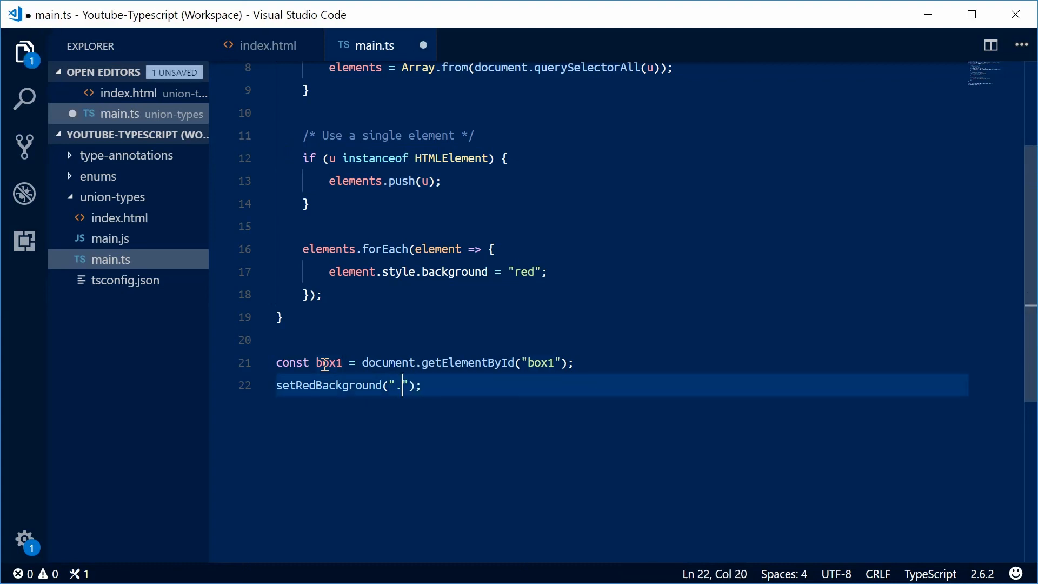
text(box)
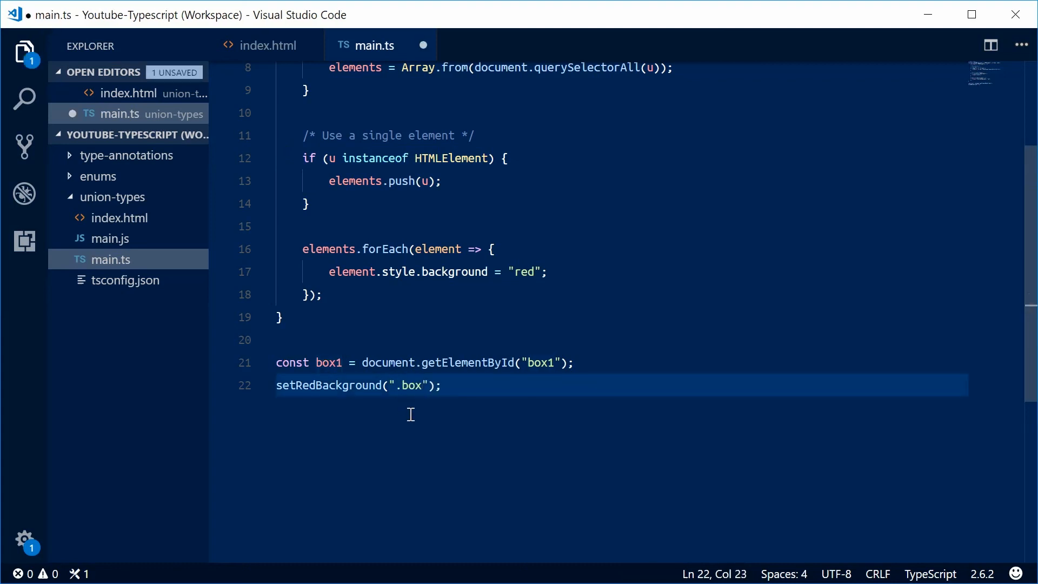